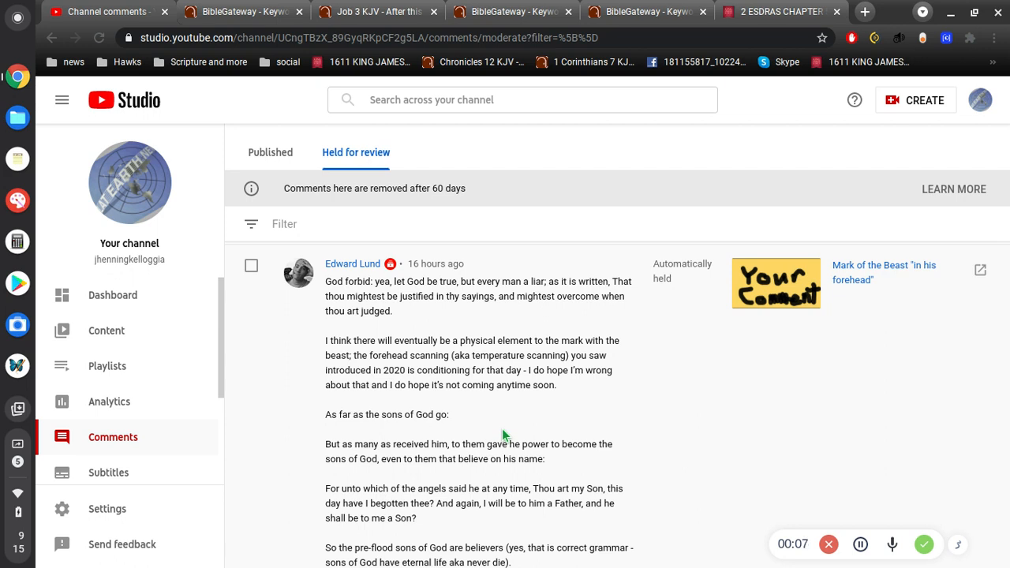
mouse_move(485, 311)
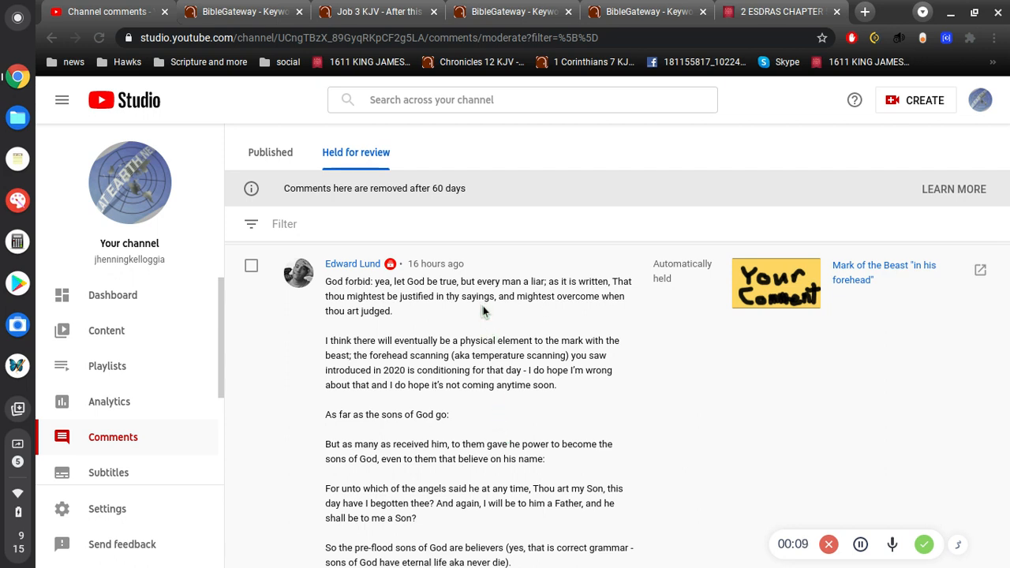
Scroll the held-for-review list down to God's Grasshopper's 'What is the temple of God?' comment
scroll(down, 3)
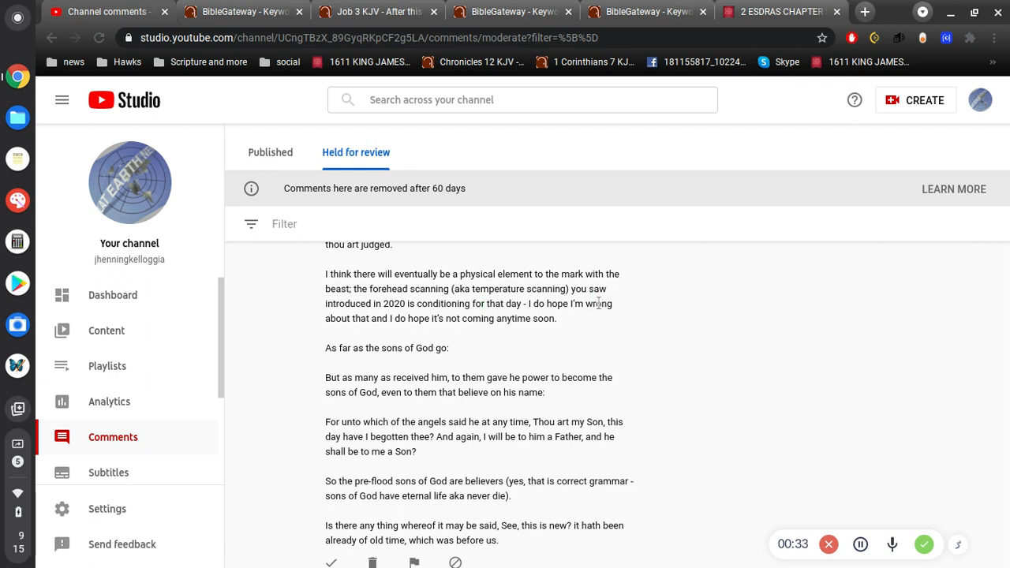
mouse_move(611, 318)
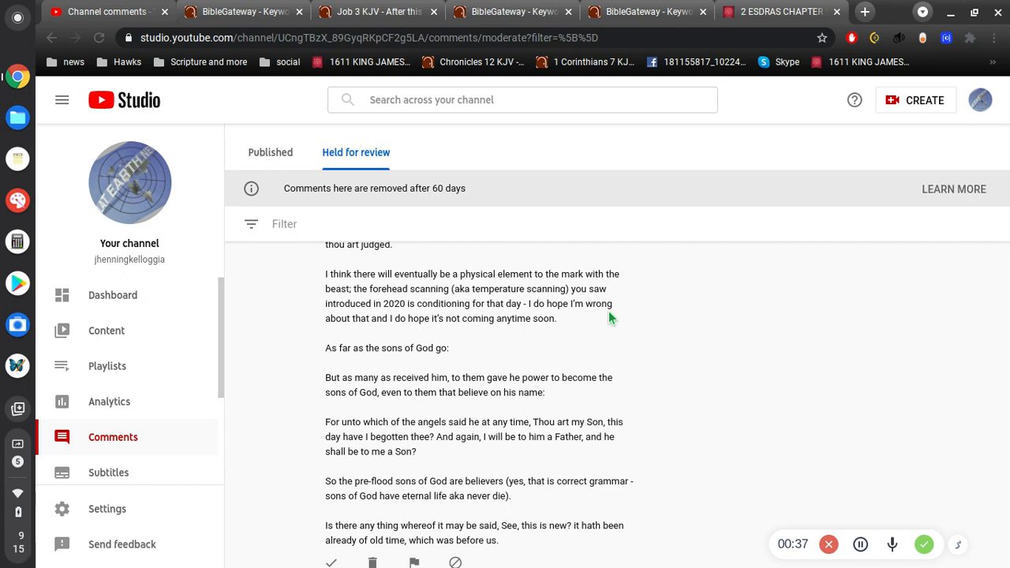
scroll(down, 3)
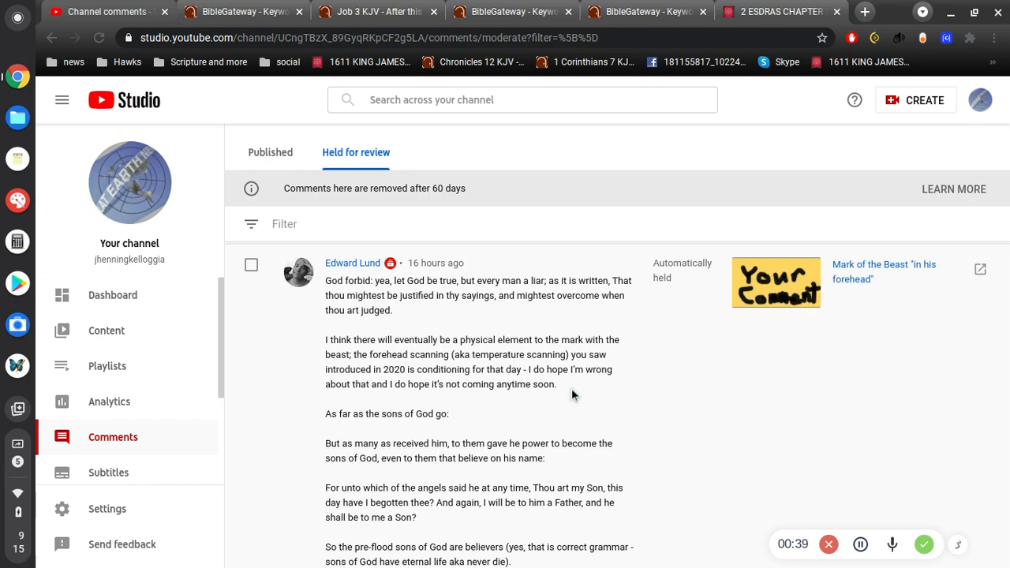
mouse_move(598, 386)
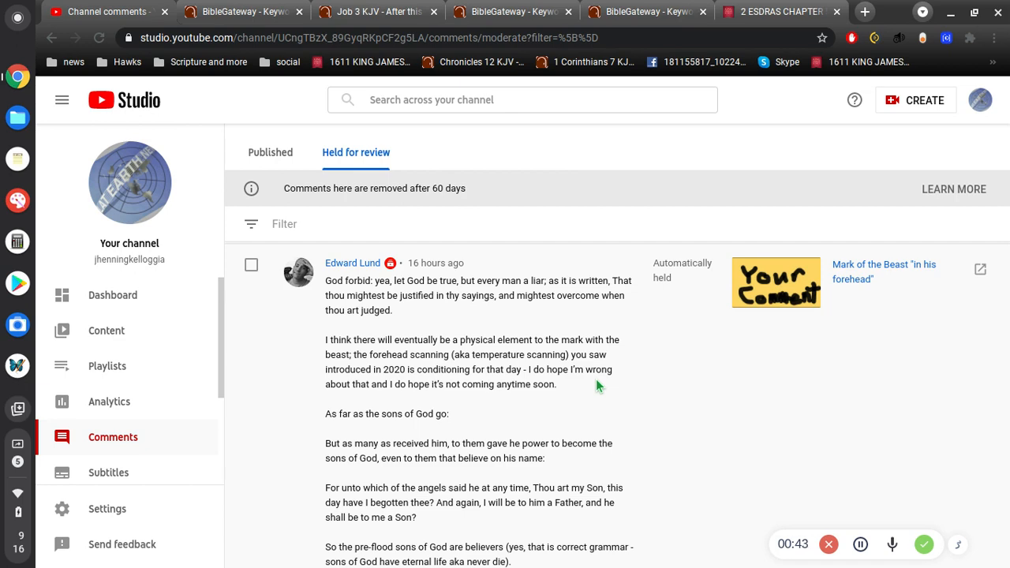
scroll(down, 3)
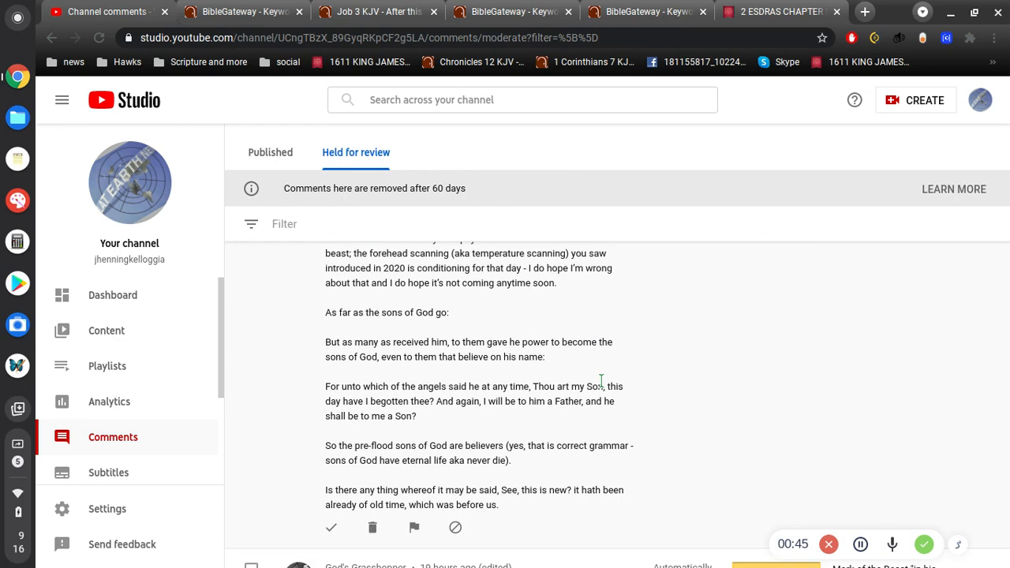
mouse_move(543, 315)
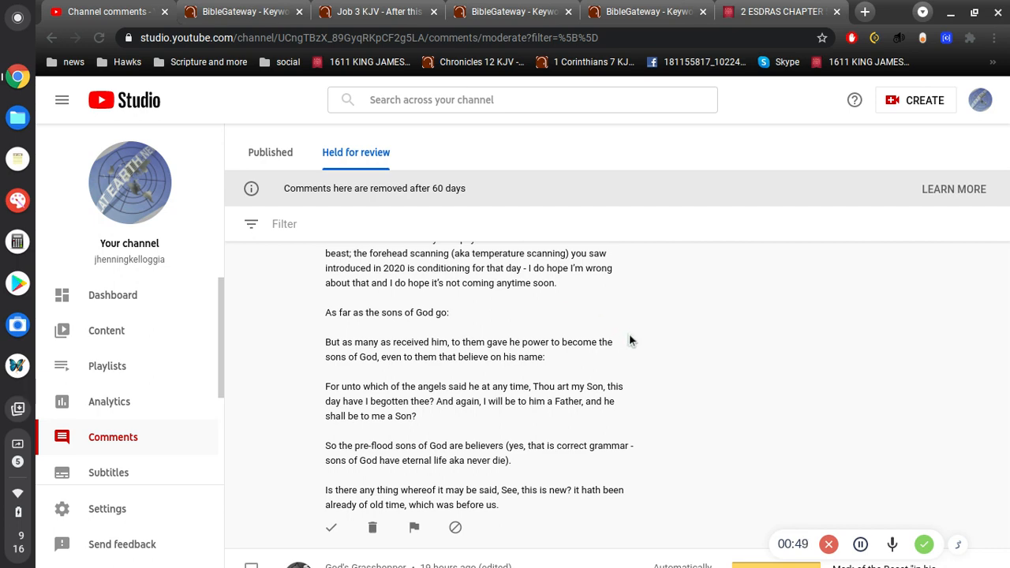
scroll(down, 3)
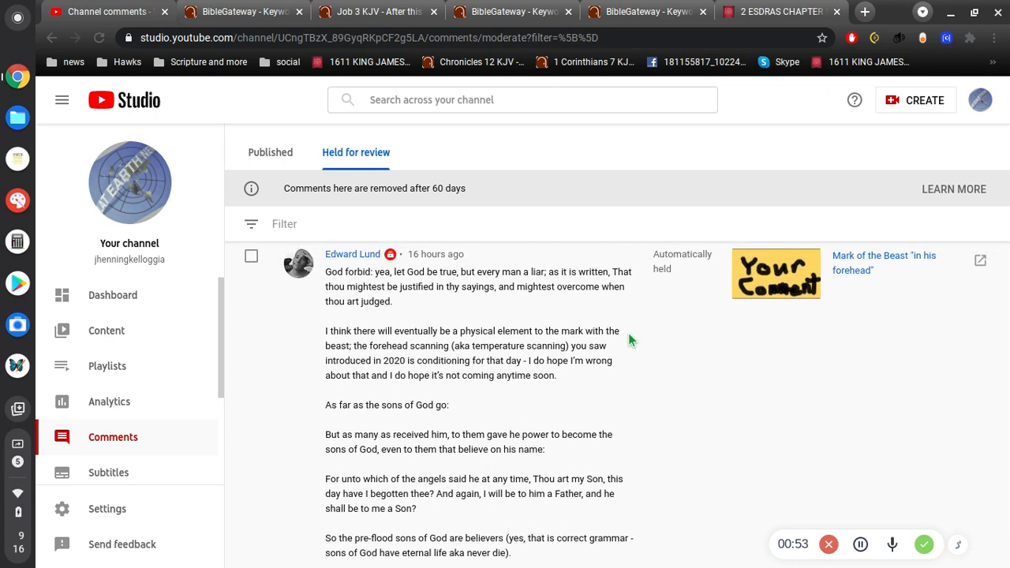
scroll(down, 3)
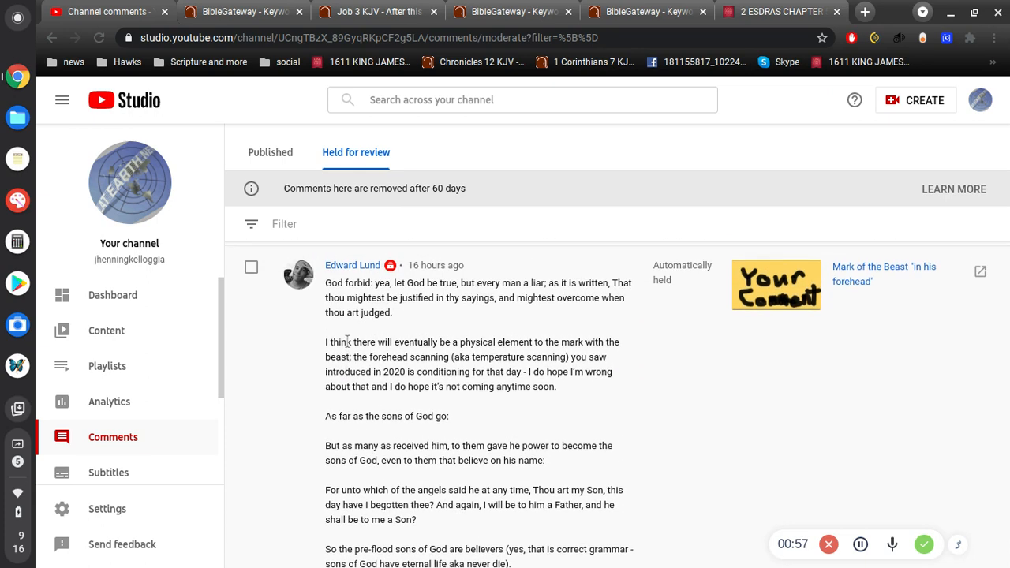
mouse_move(401, 364)
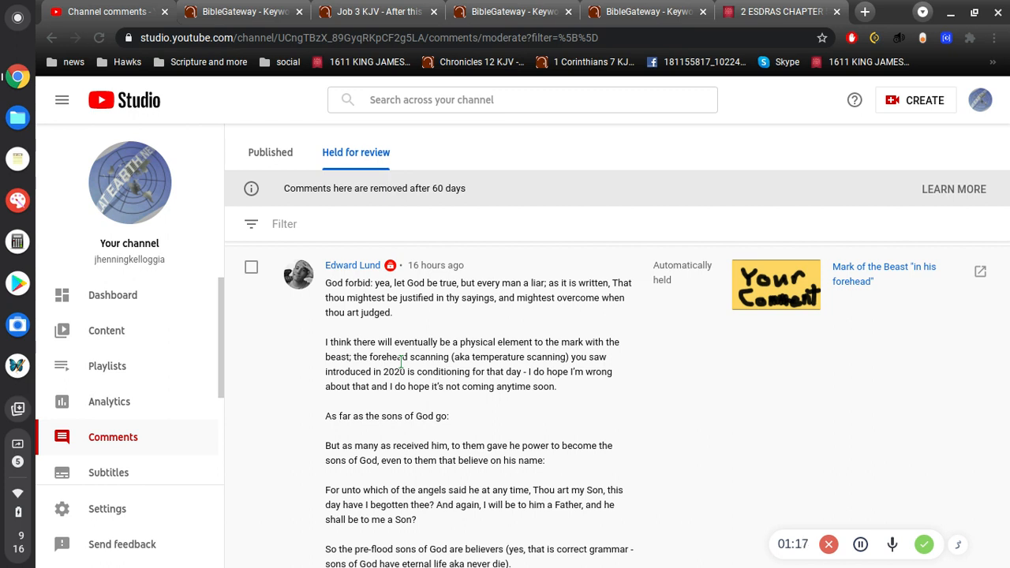
mouse_move(639, 360)
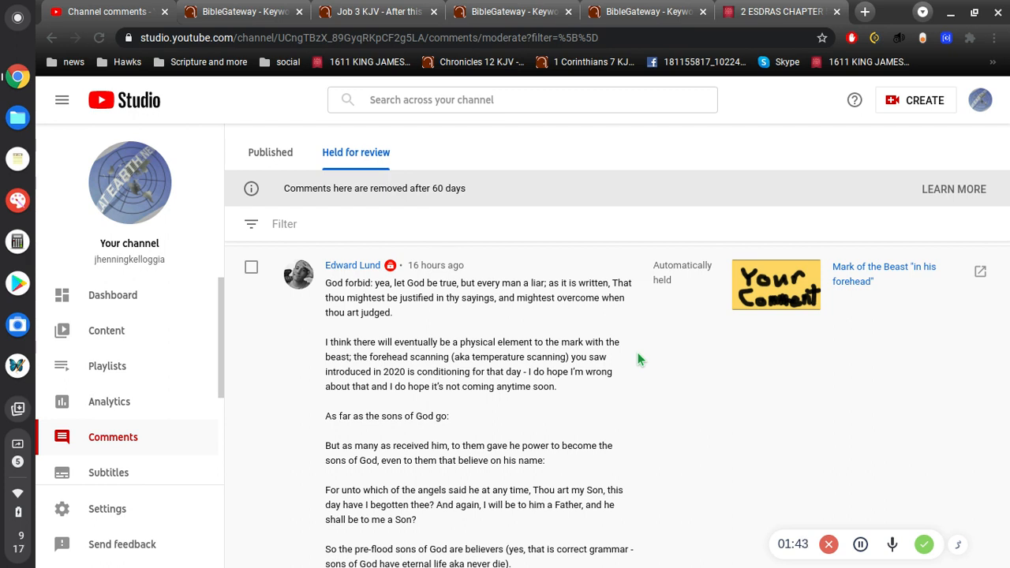
mouse_move(594, 373)
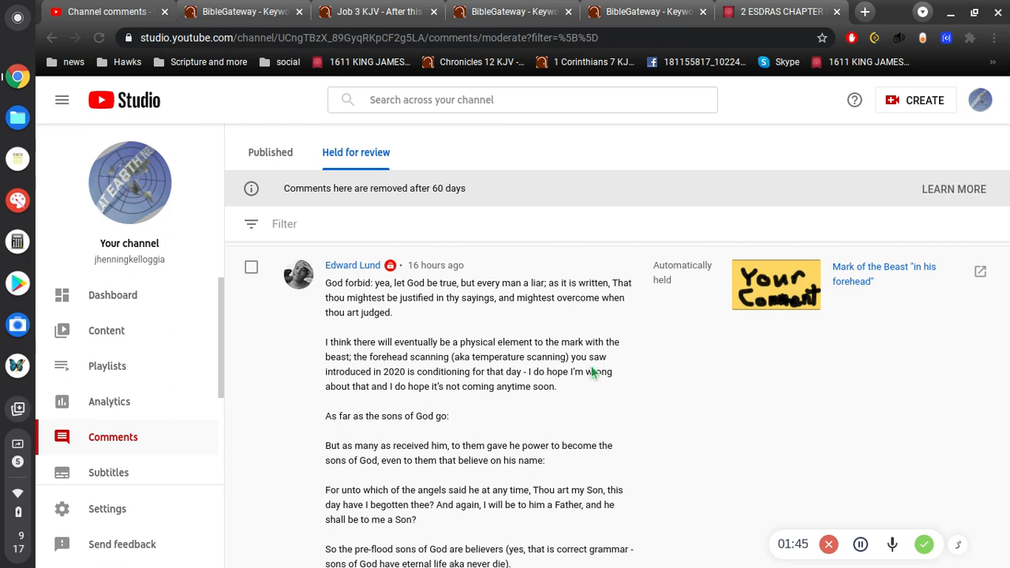
scroll(down, 3)
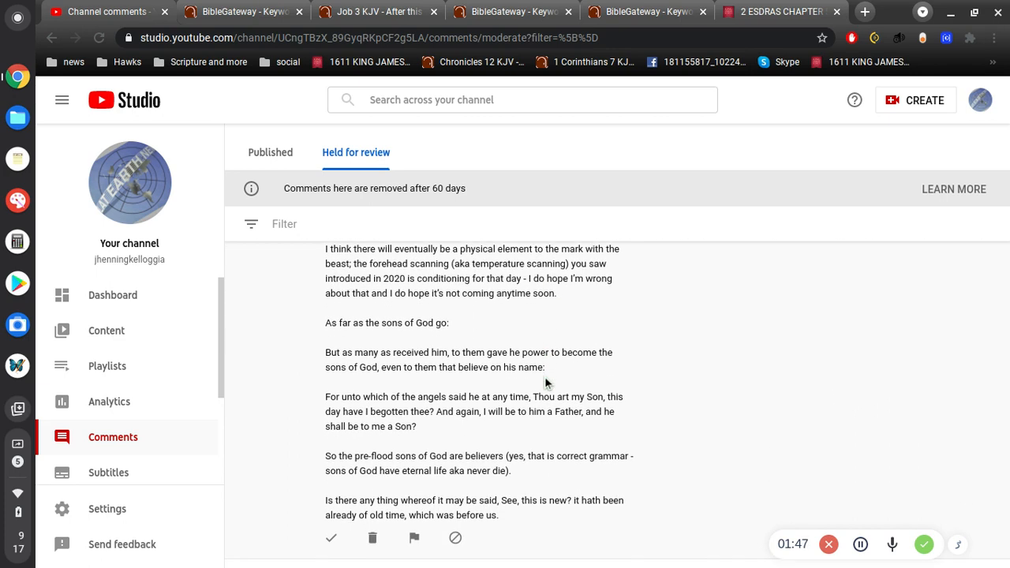
scroll(down, 3)
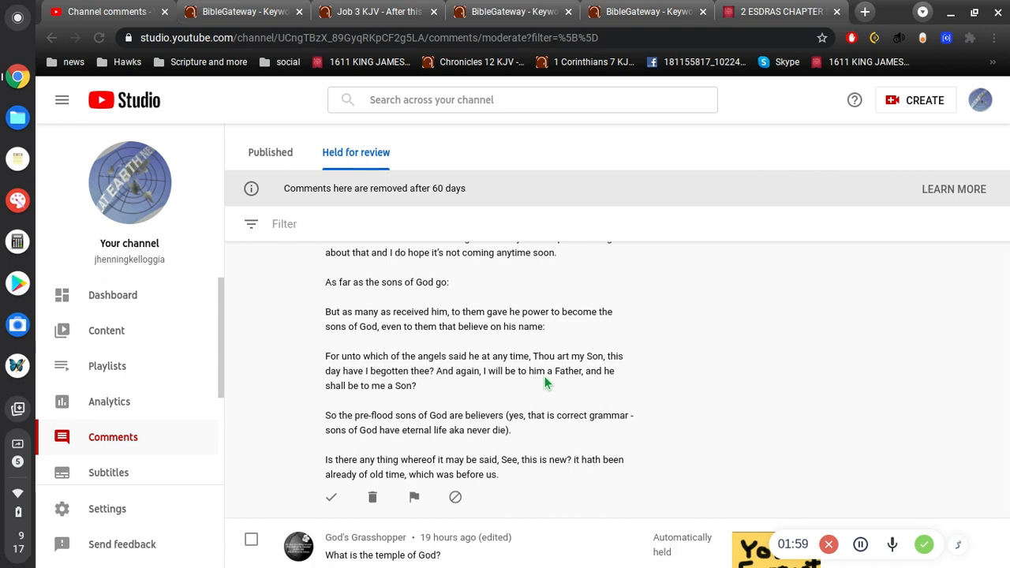
mouse_move(632, 340)
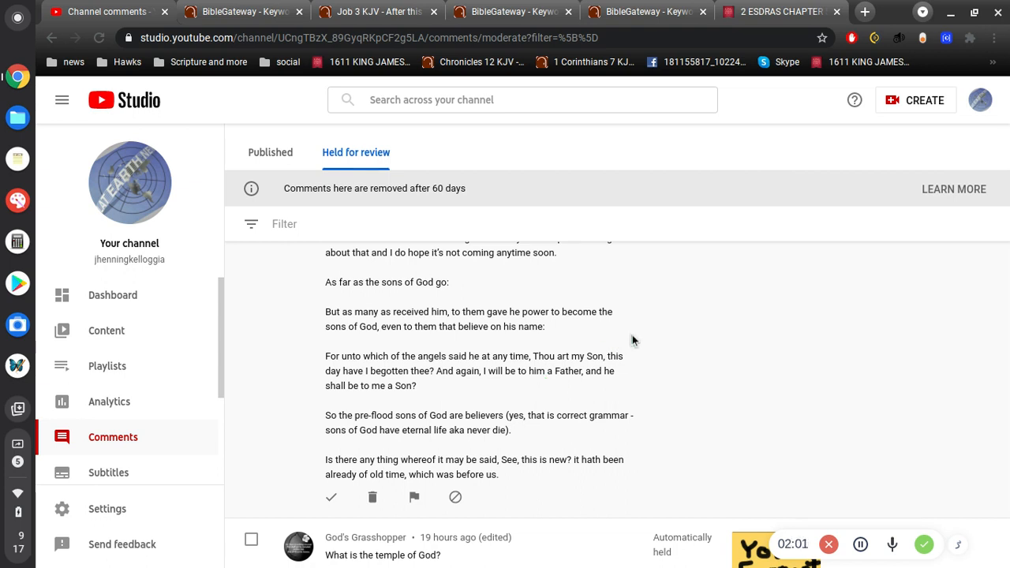
scroll(down, 3)
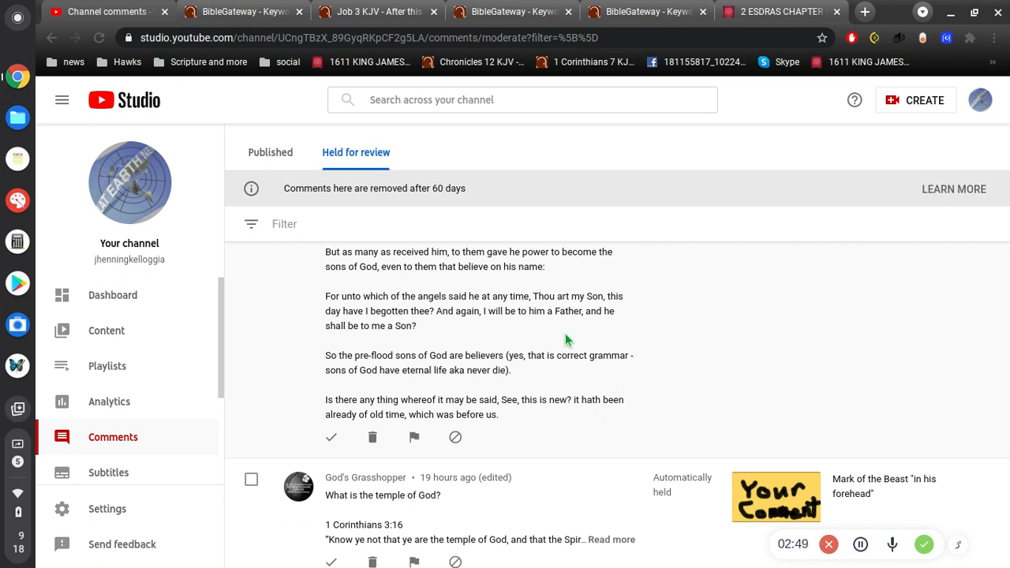
mouse_move(579, 514)
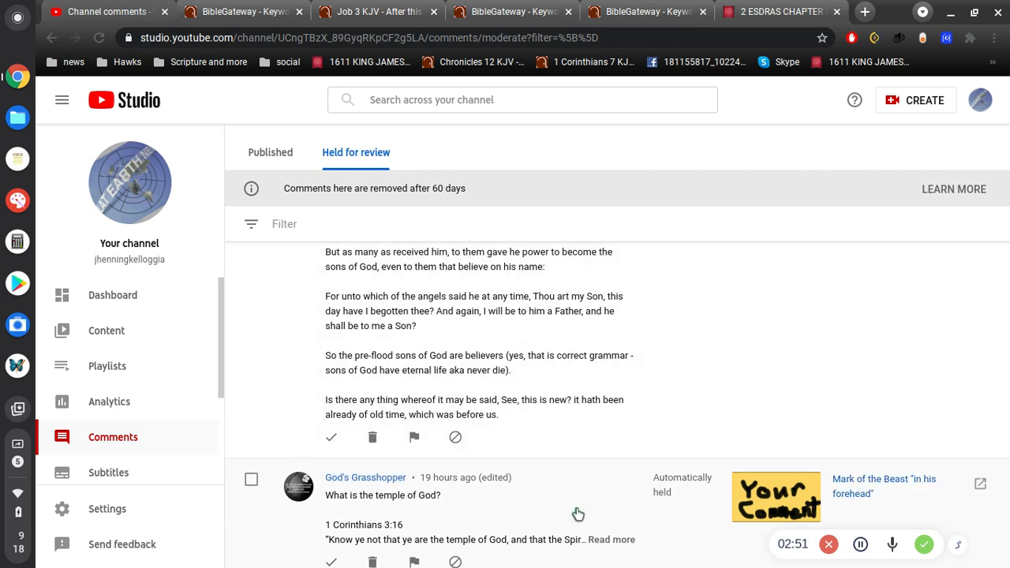
Highlight the long comment's closing verse, ending 'which was before us'
drag(325, 400, 499, 414)
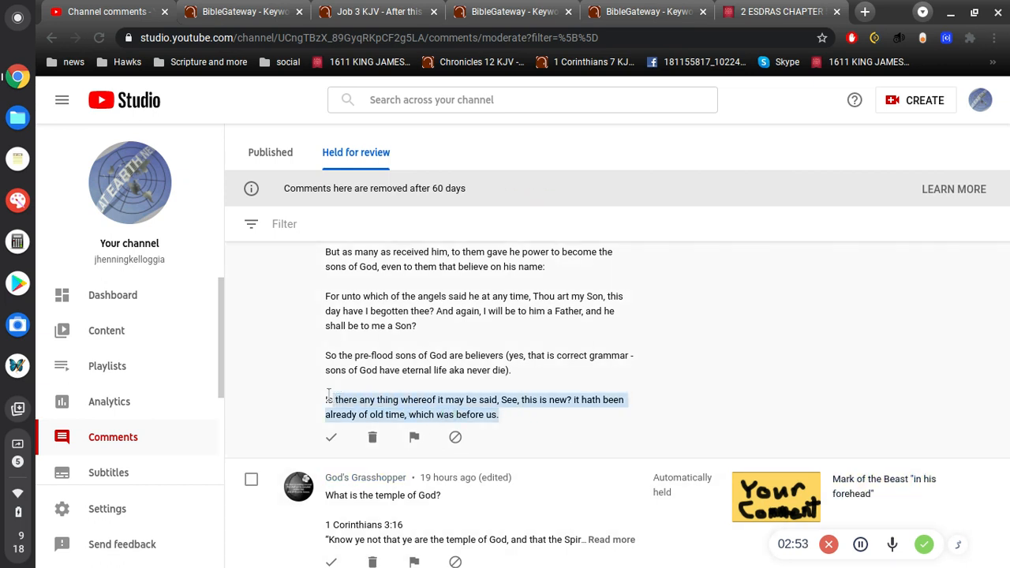
click(517, 423)
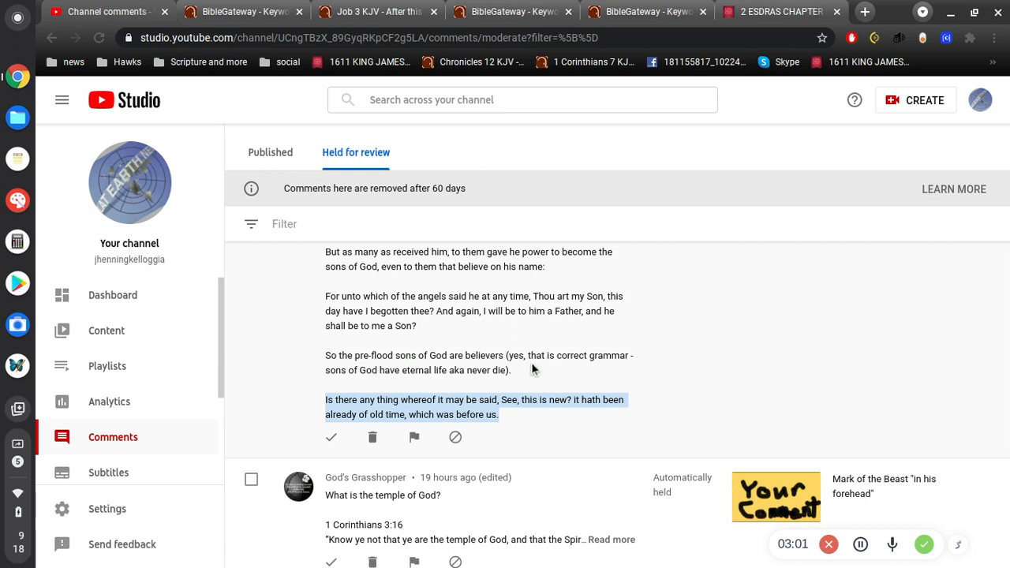
mouse_move(519, 371)
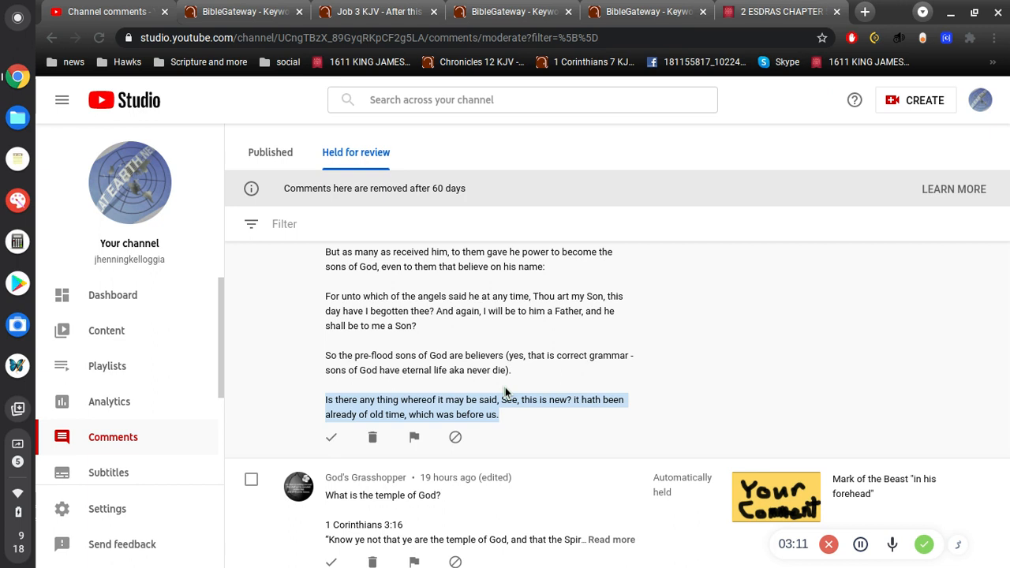
mouse_move(512, 393)
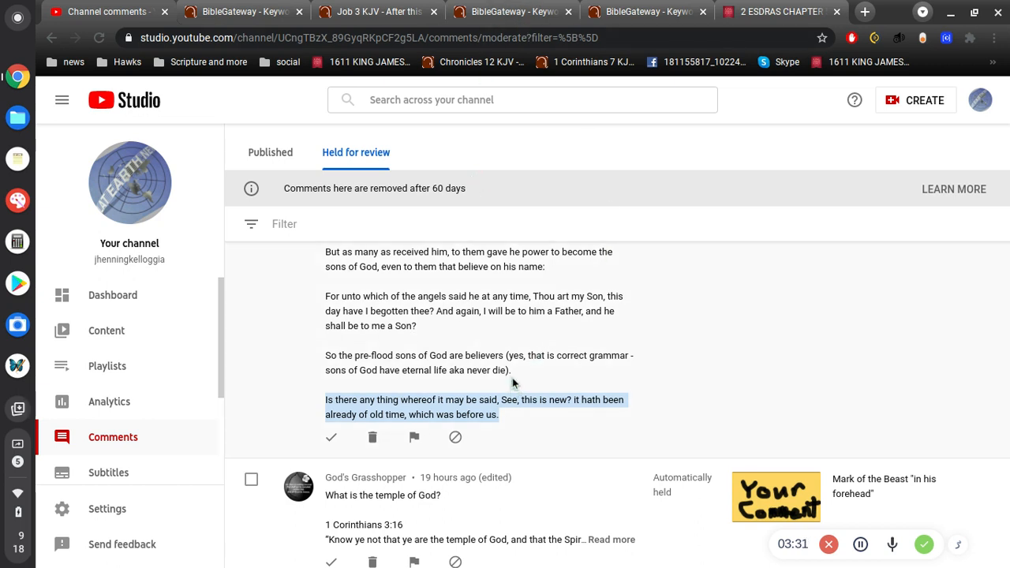
mouse_move(513, 385)
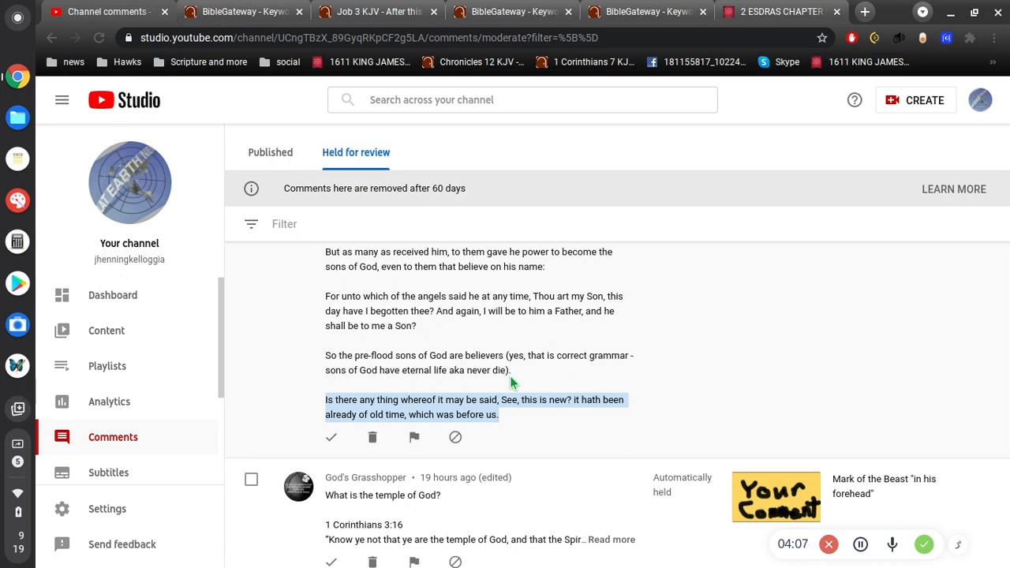
mouse_move(528, 371)
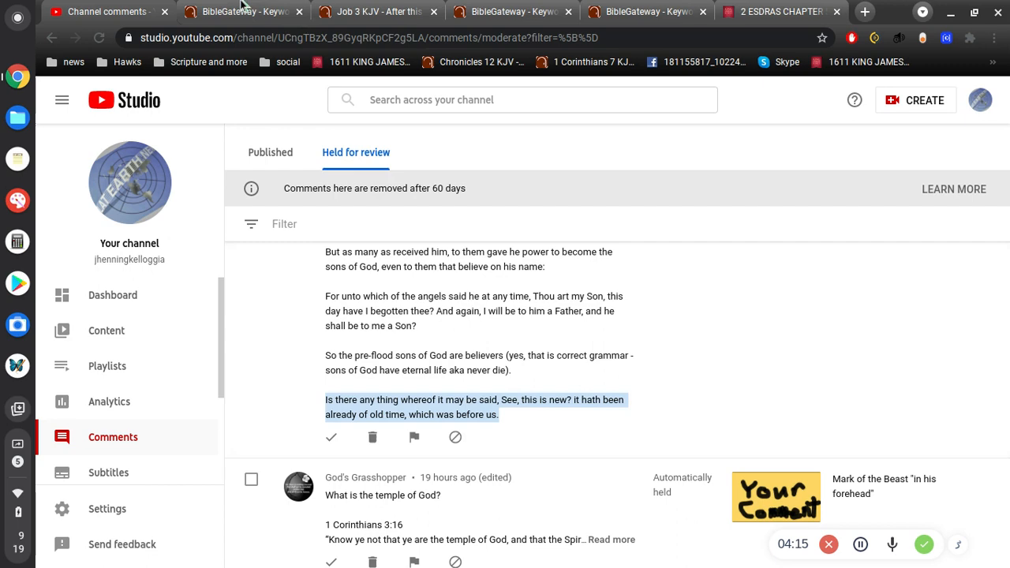
Run a BibleGateway KJV keyword search for 'all new thing'
click(241, 11)
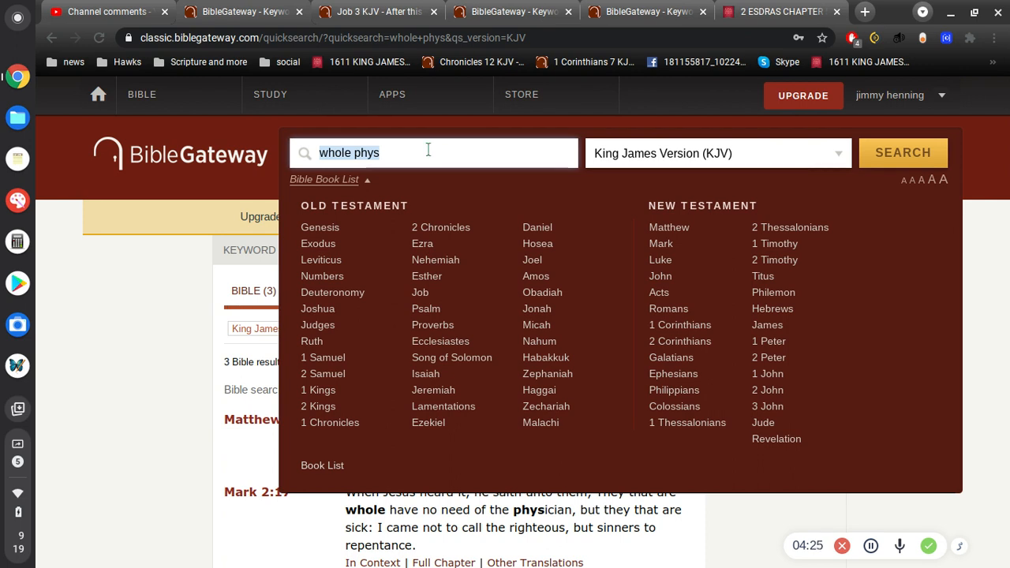
text(all new thing)
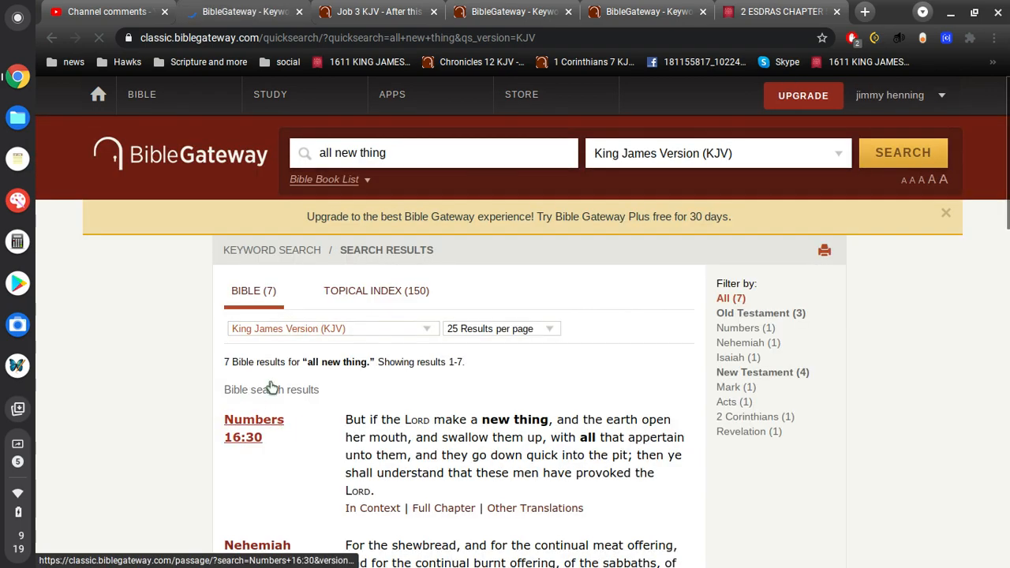
Scroll the results to 2 Corinthians 5:17 and Revelation 21:5, then return to the held comments
scroll(down, 3)
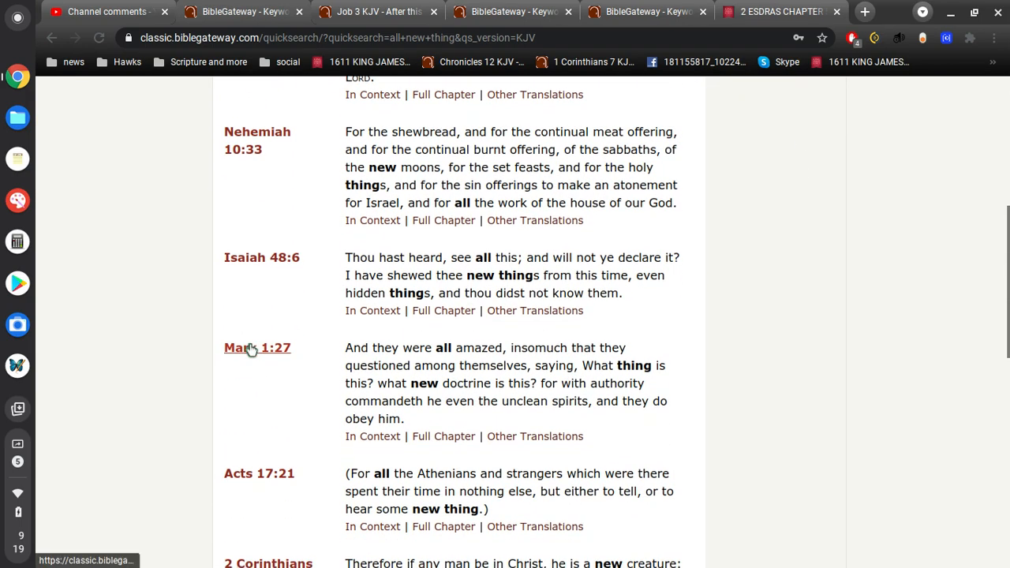
scroll(down, 3)
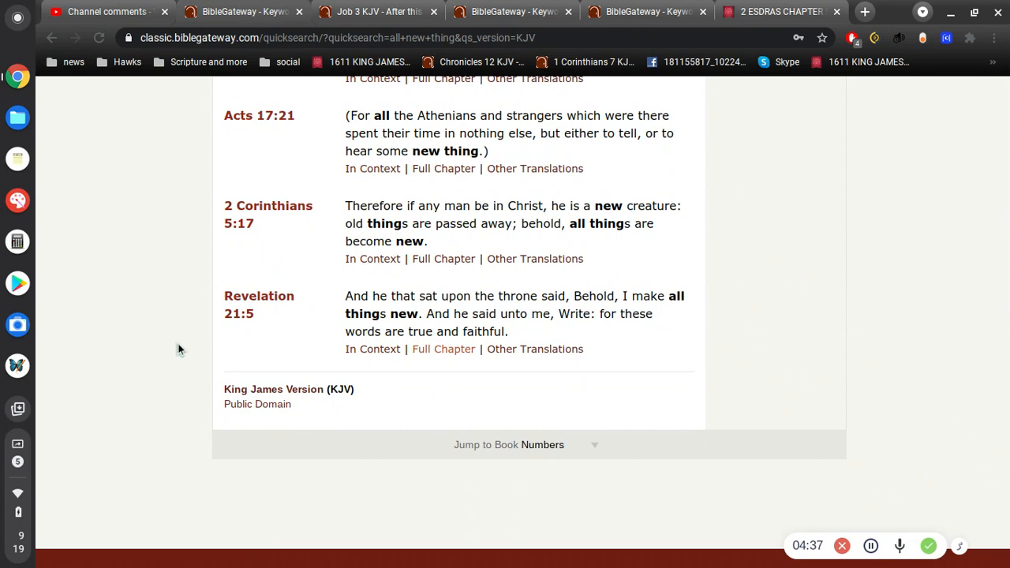
mouse_move(485, 238)
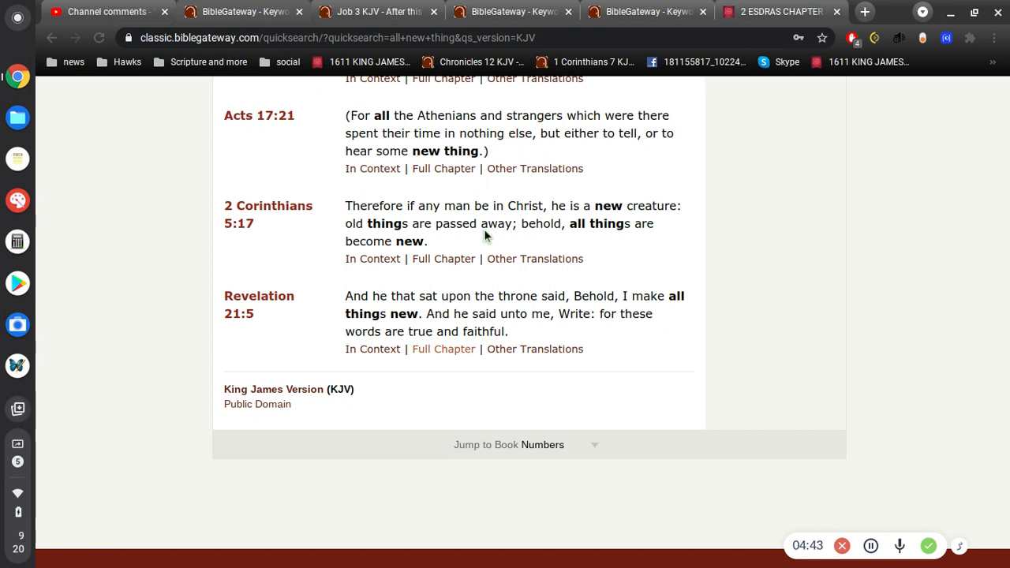
mouse_move(455, 245)
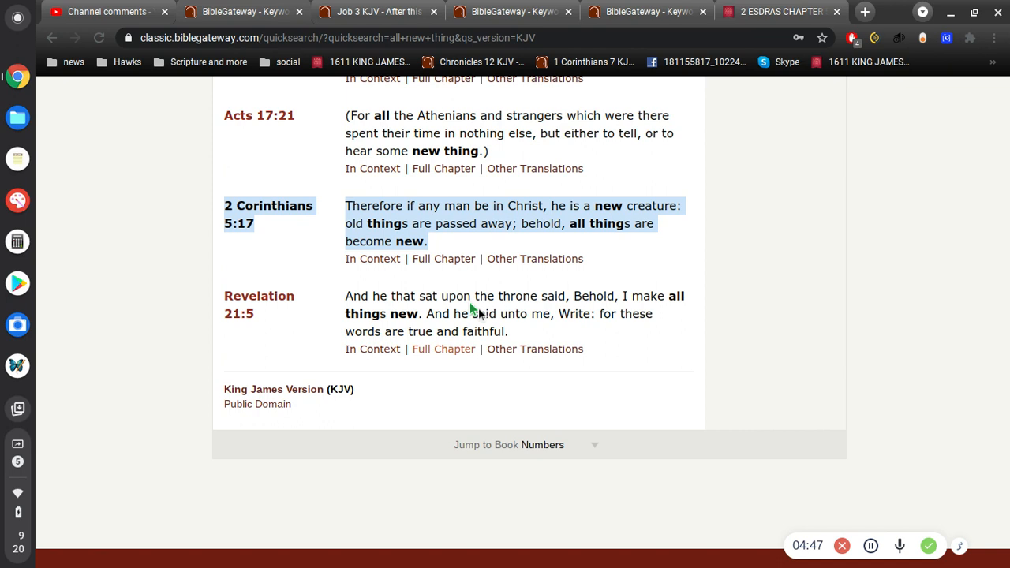
mouse_move(573, 342)
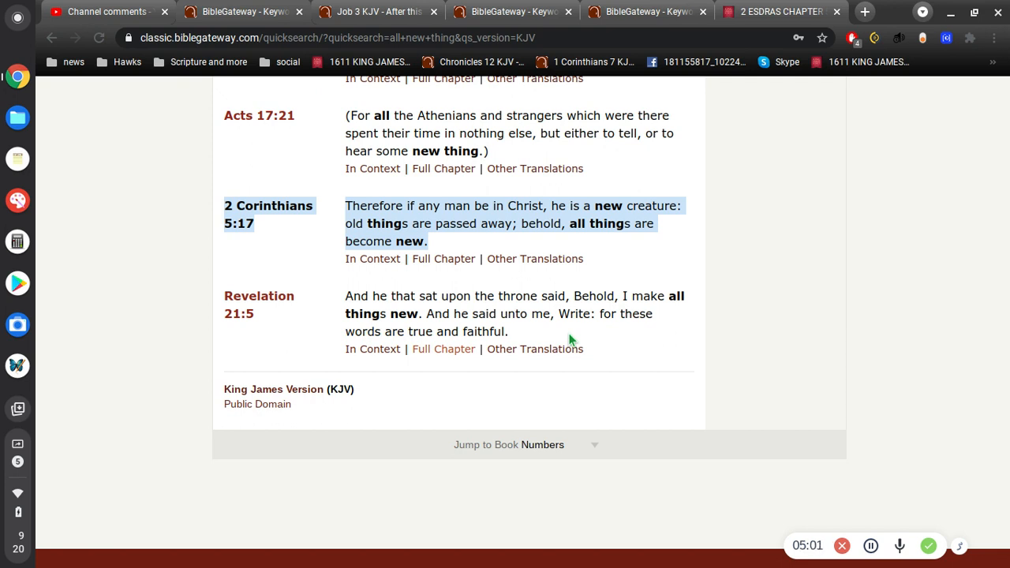
mouse_move(541, 270)
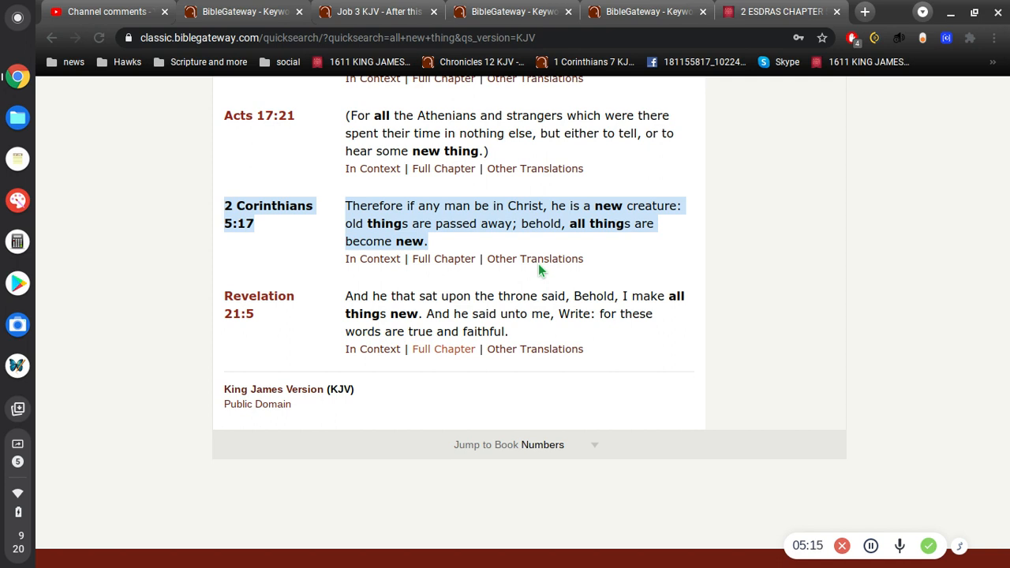
mouse_move(535, 259)
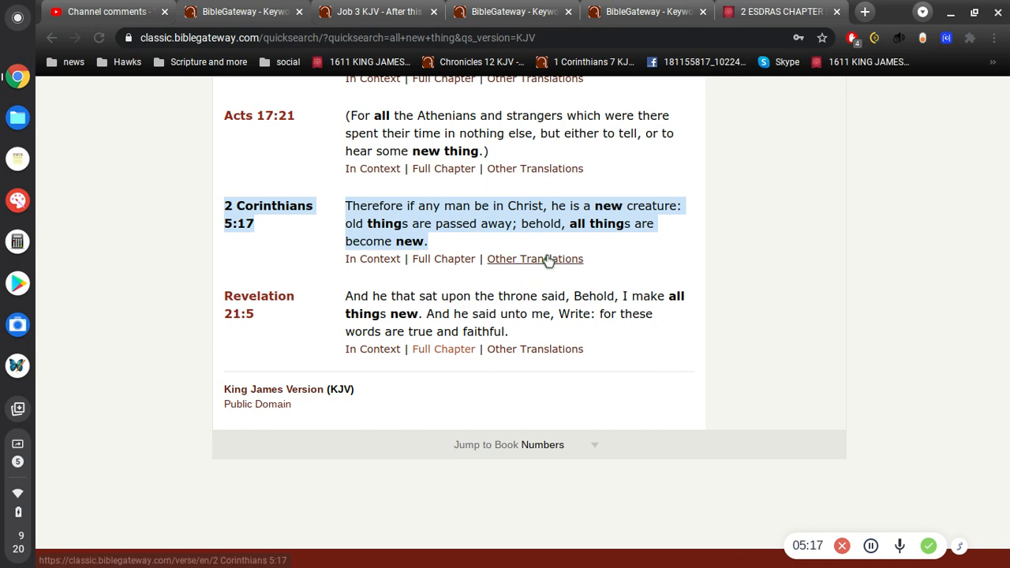
mouse_move(612, 274)
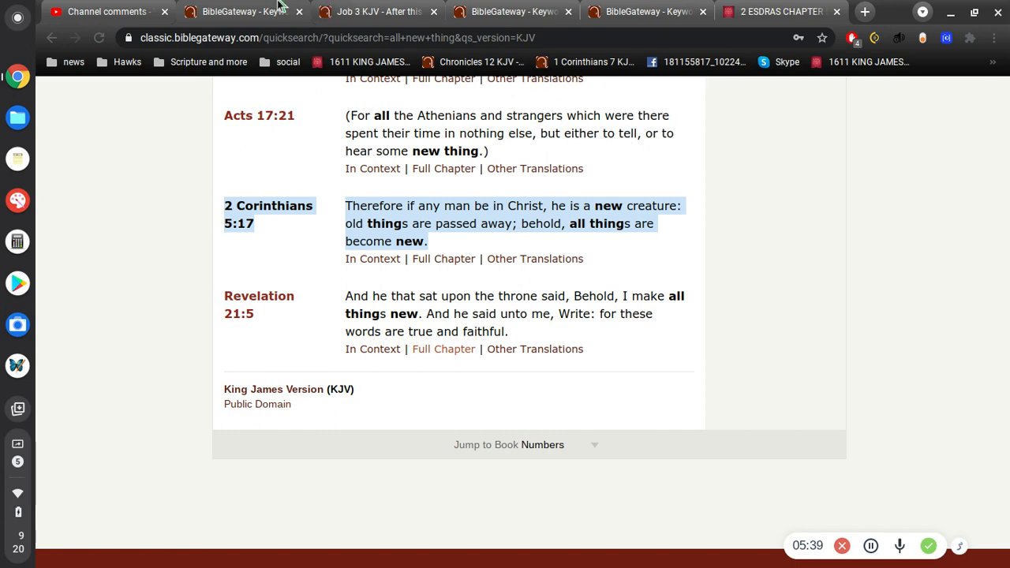
click(105, 11)
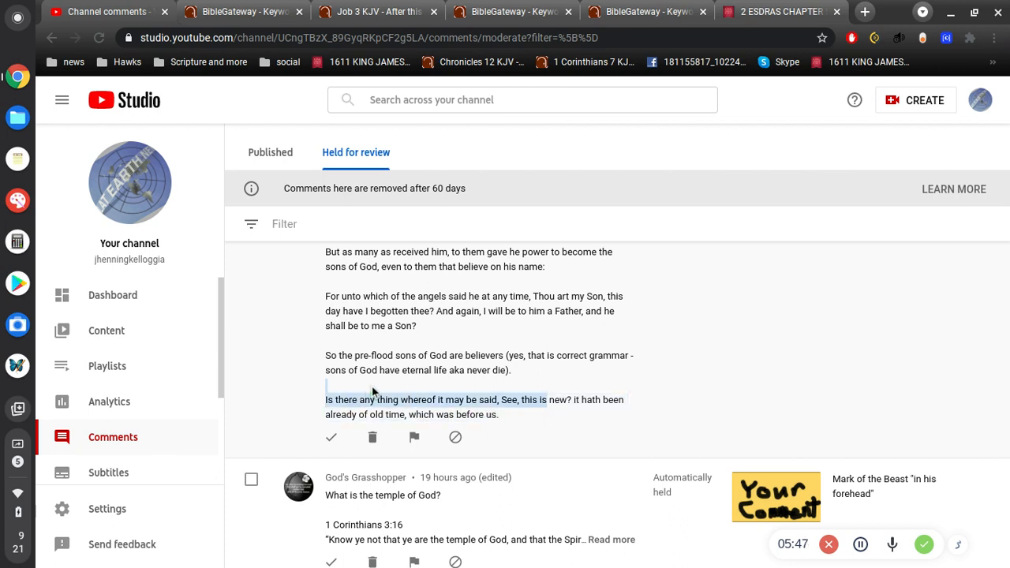
Scroll past the 'Is there any thing whereof' verse toward the temple of God comment
scroll(down, 3)
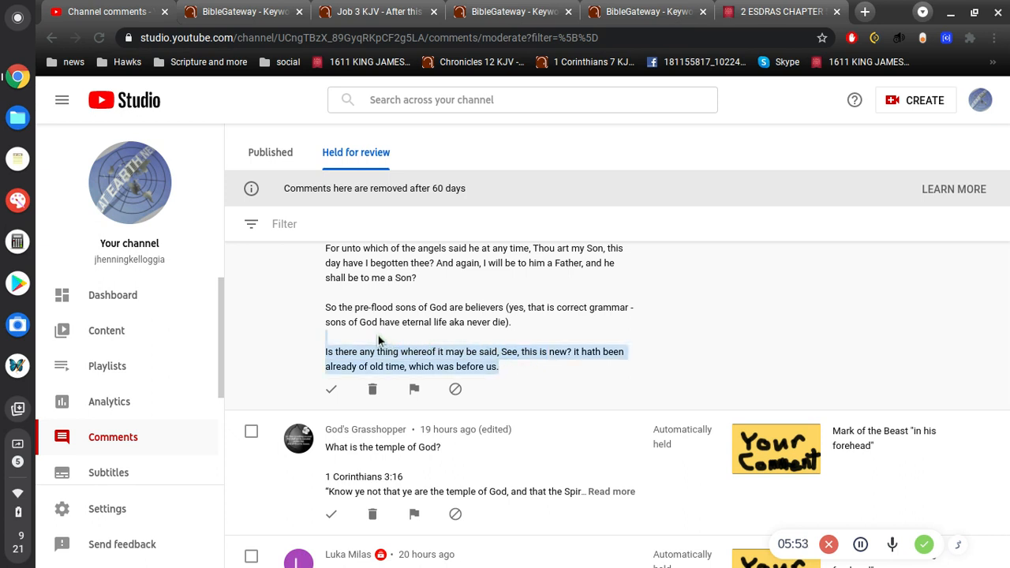
mouse_move(536, 367)
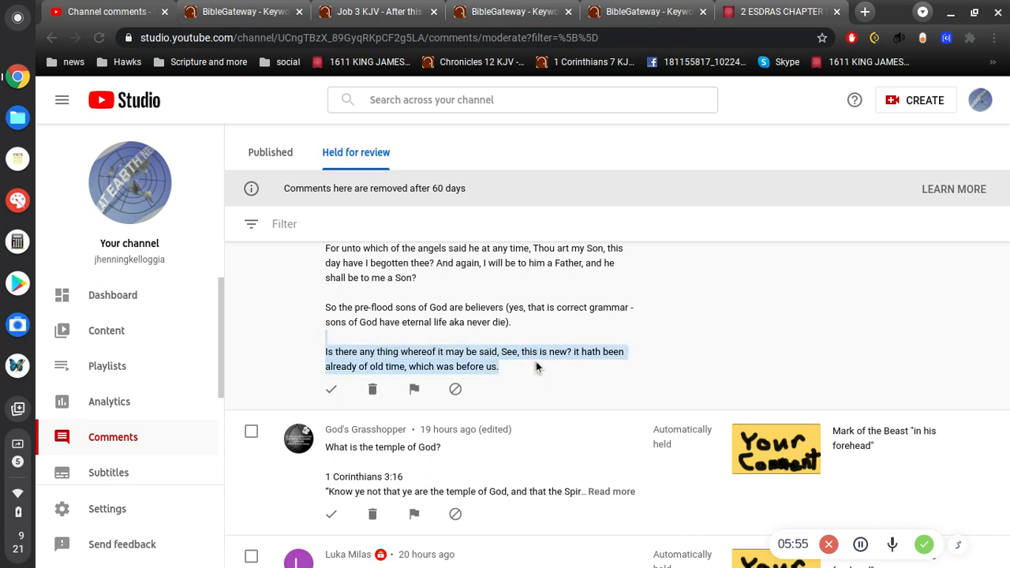
mouse_move(539, 380)
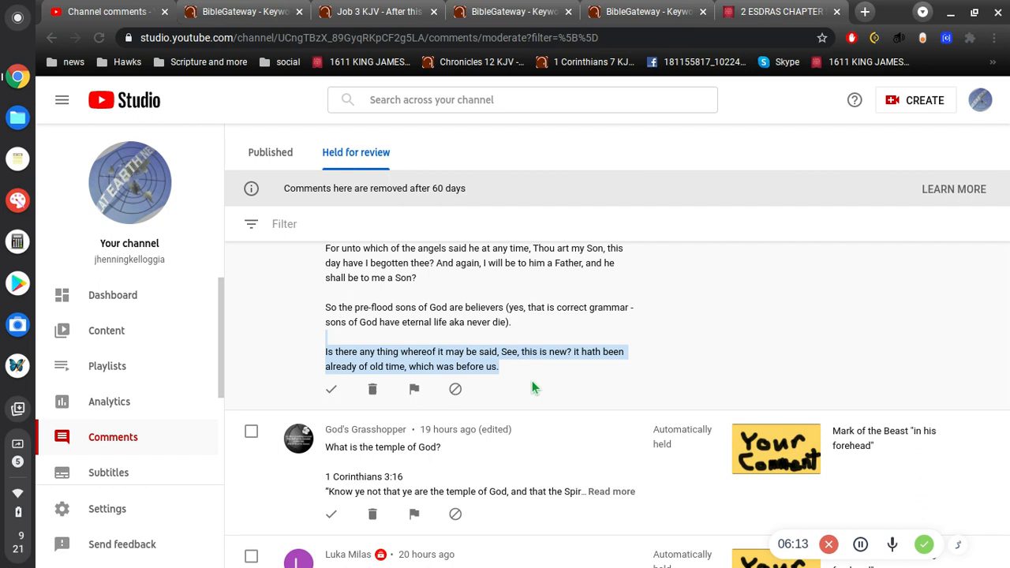
mouse_move(574, 352)
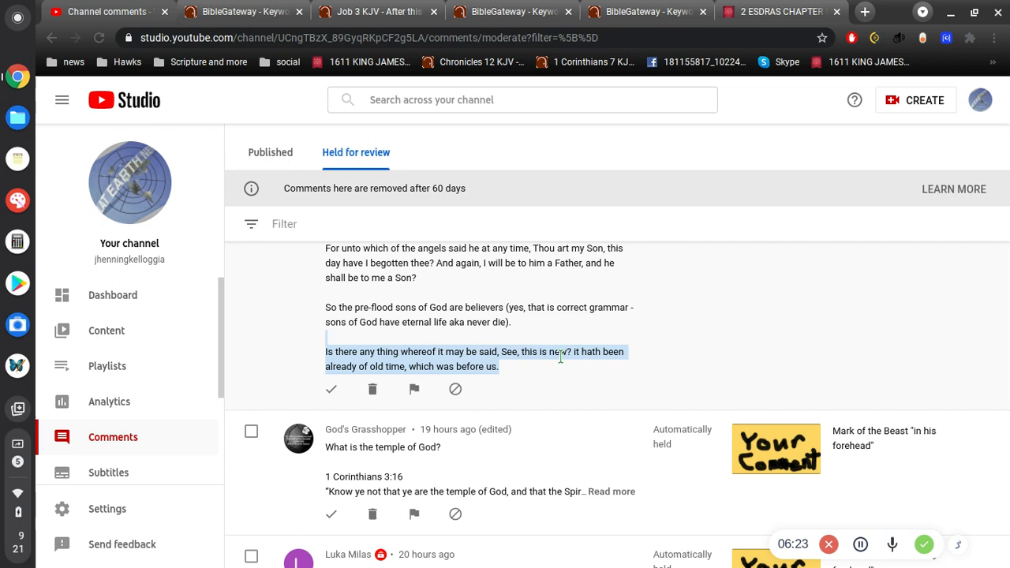
mouse_move(557, 366)
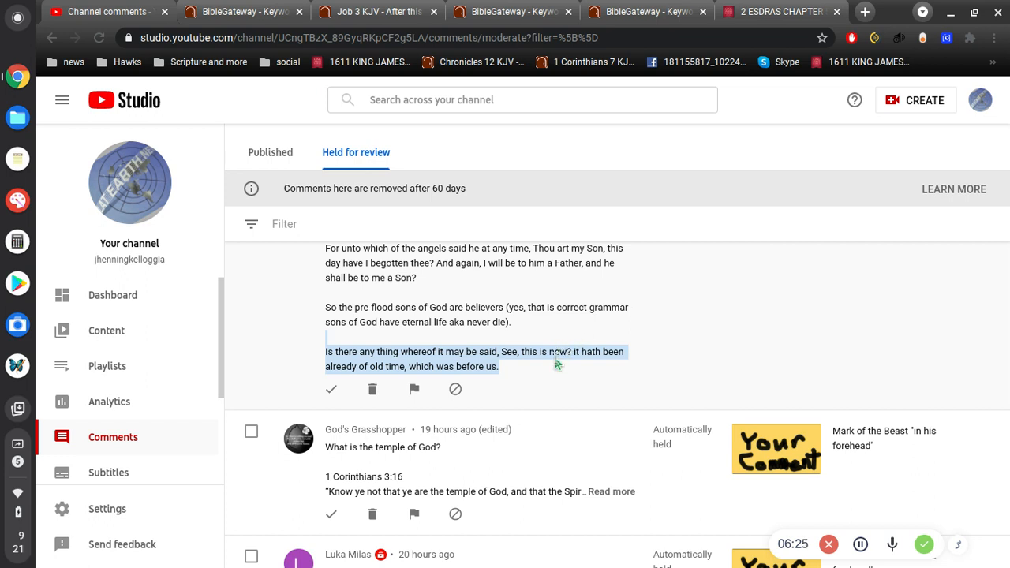
scroll(down, 3)
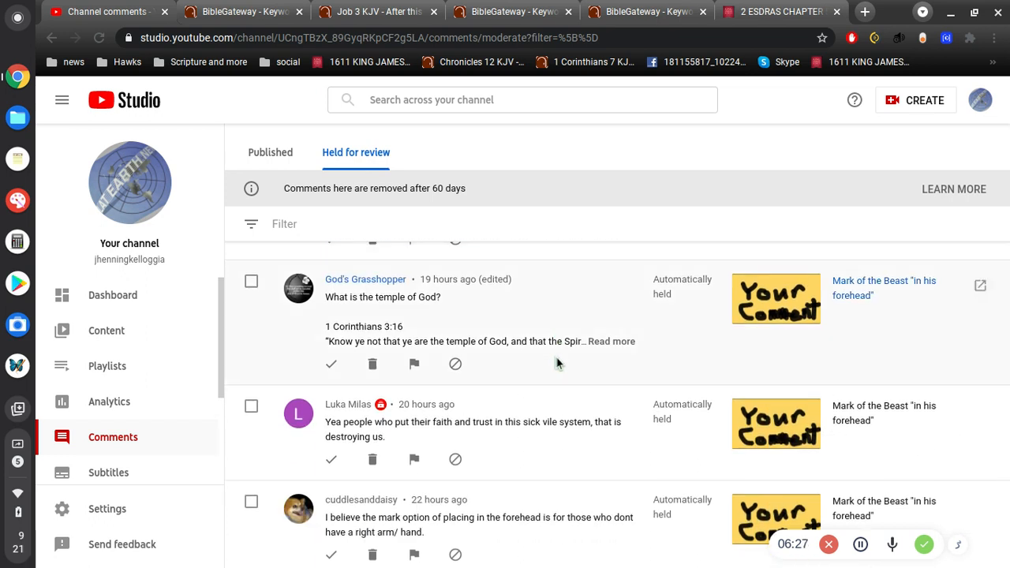
scroll(down, 3)
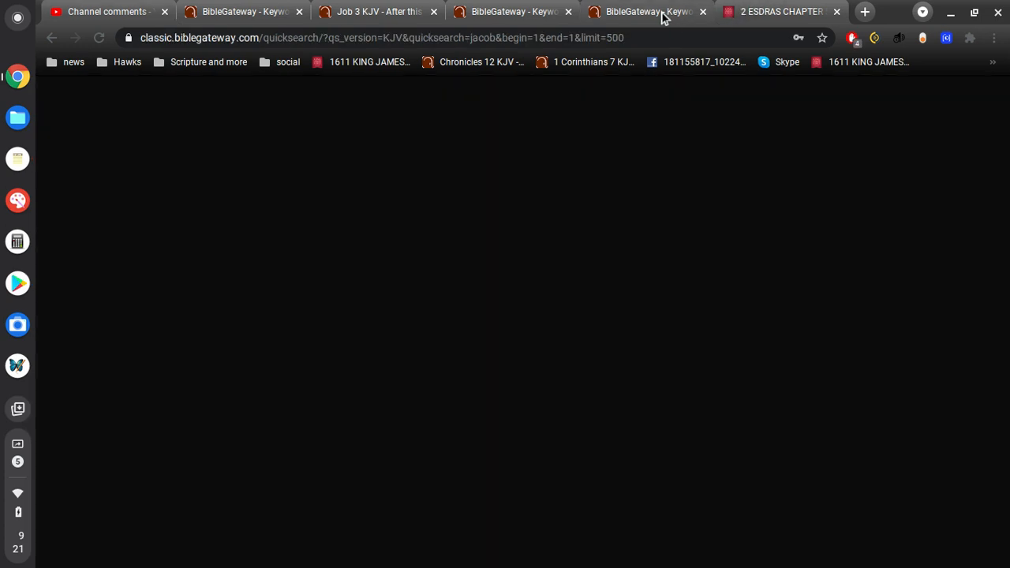
click(243, 11)
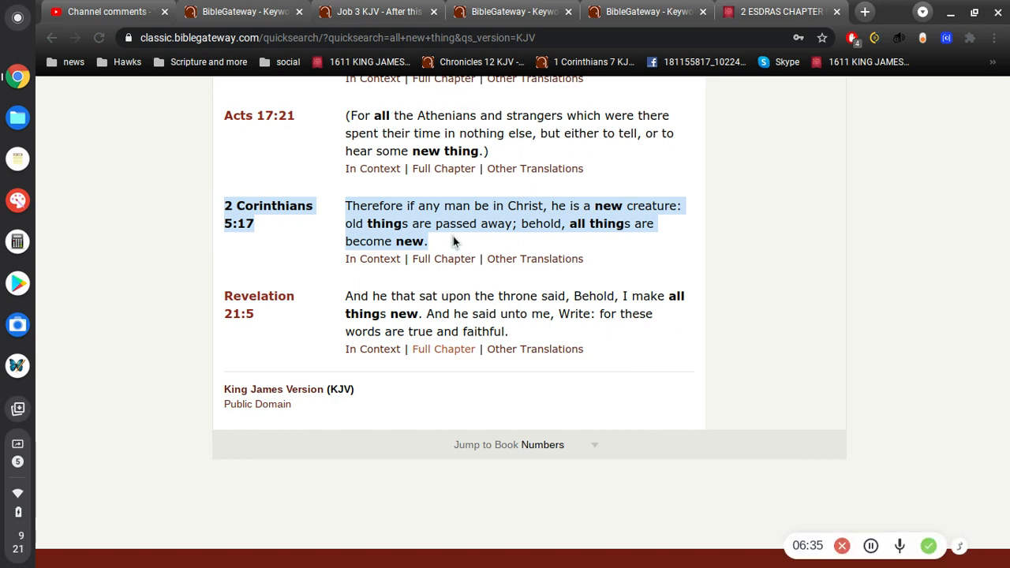
mouse_move(699, 28)
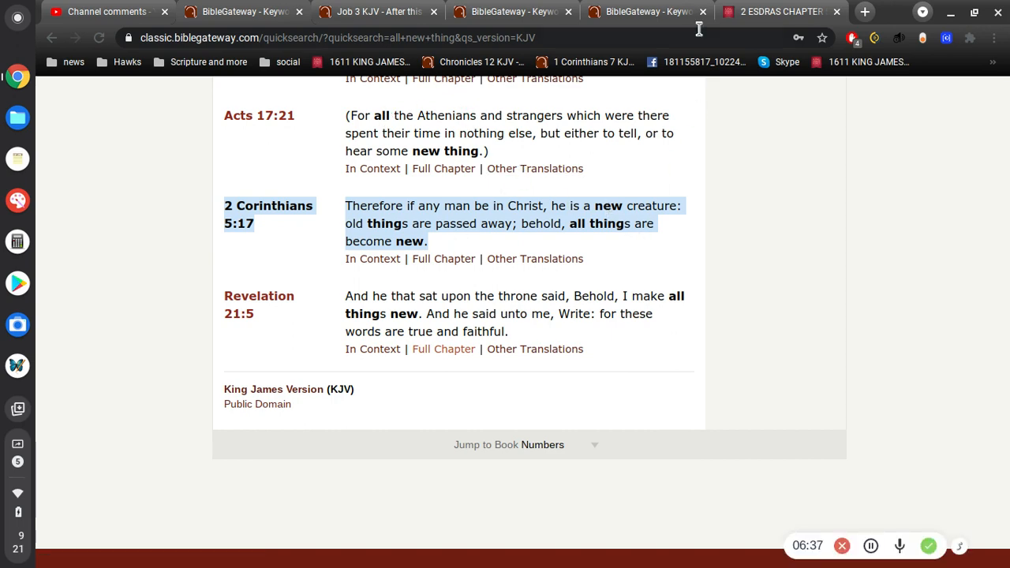
click(106, 11)
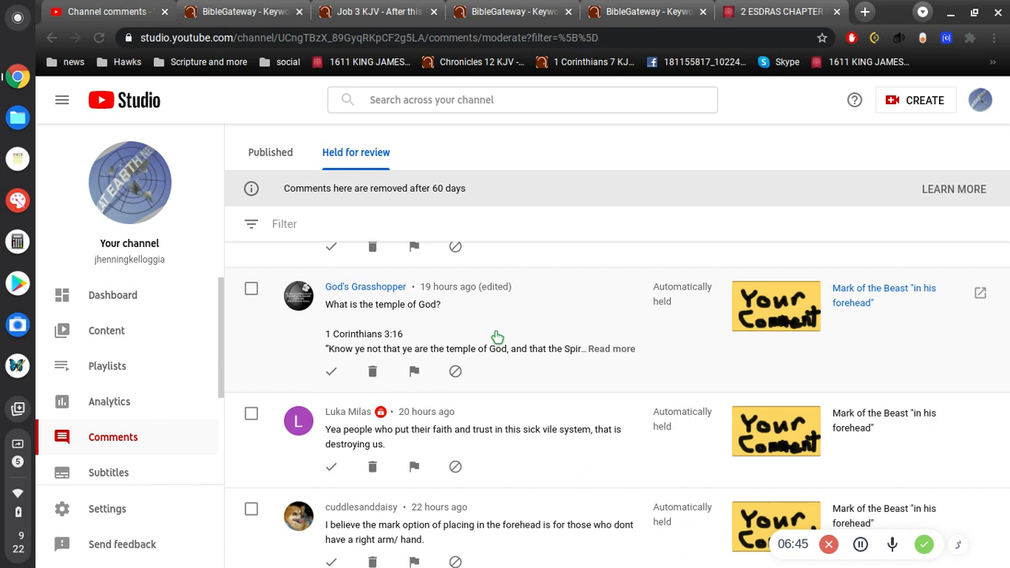
mouse_move(581, 315)
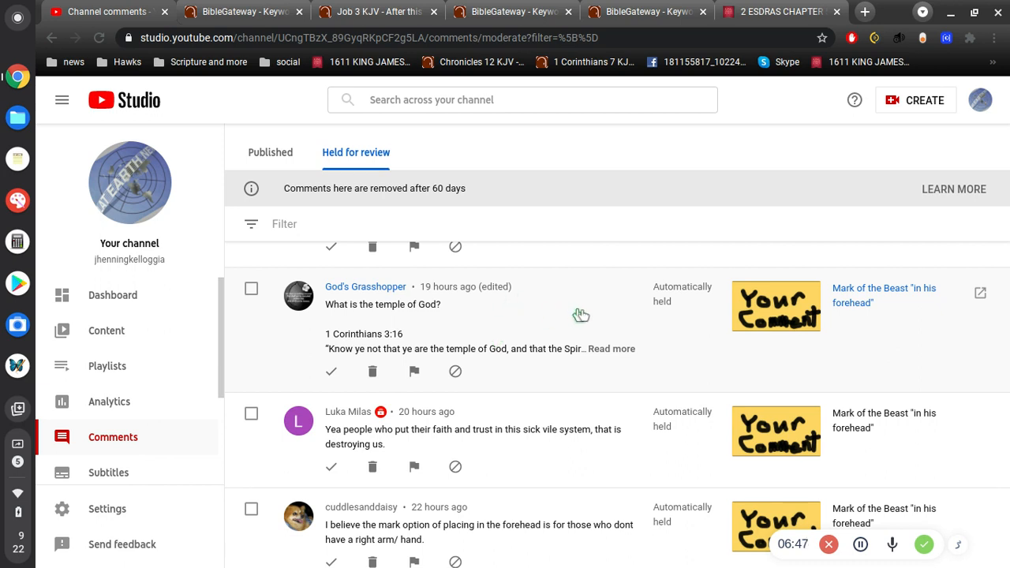
Expand the temple of God comment, read down it, and highlight the line about the temple in people
click(612, 348)
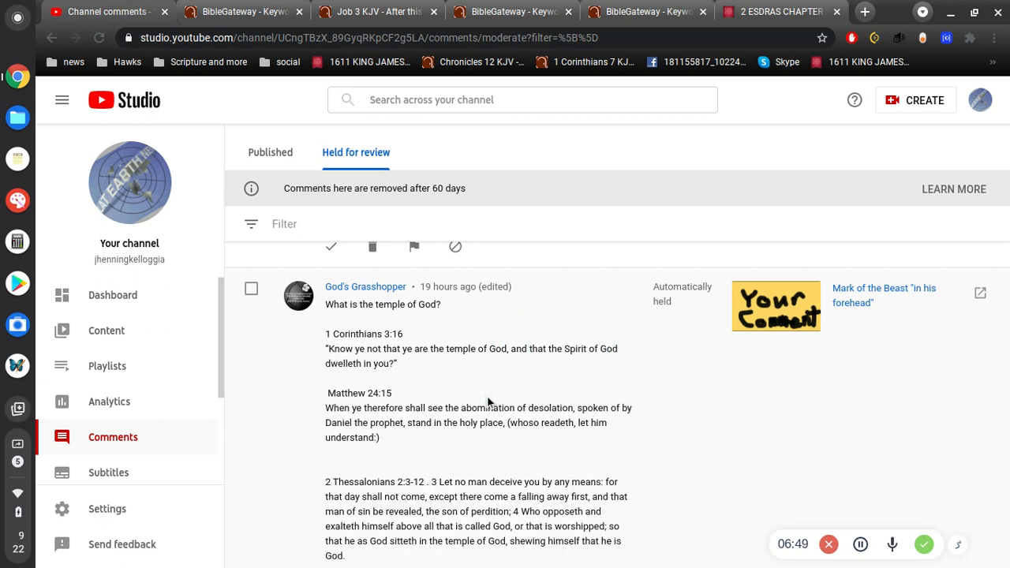
scroll(down, 3)
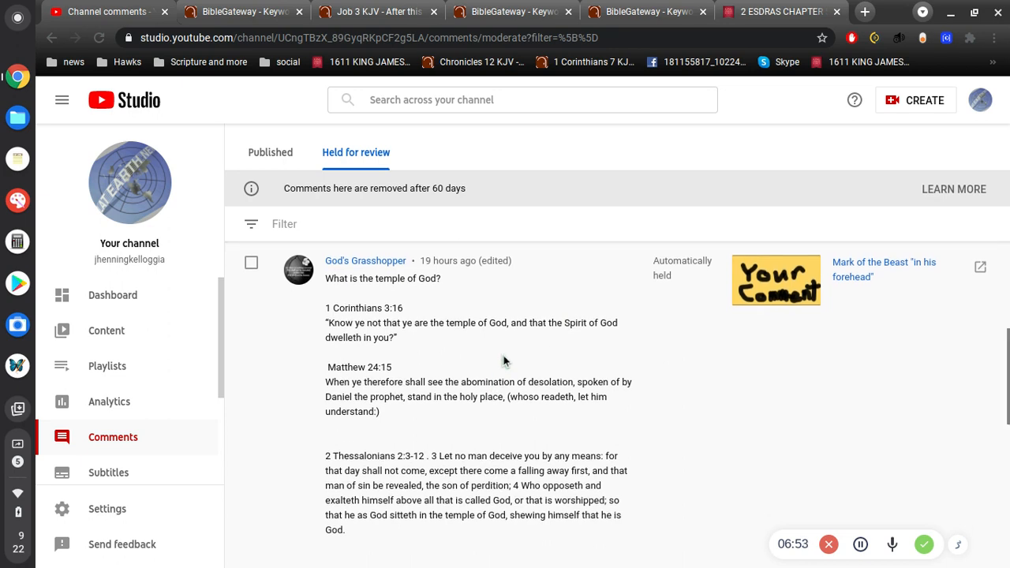
scroll(down, 3)
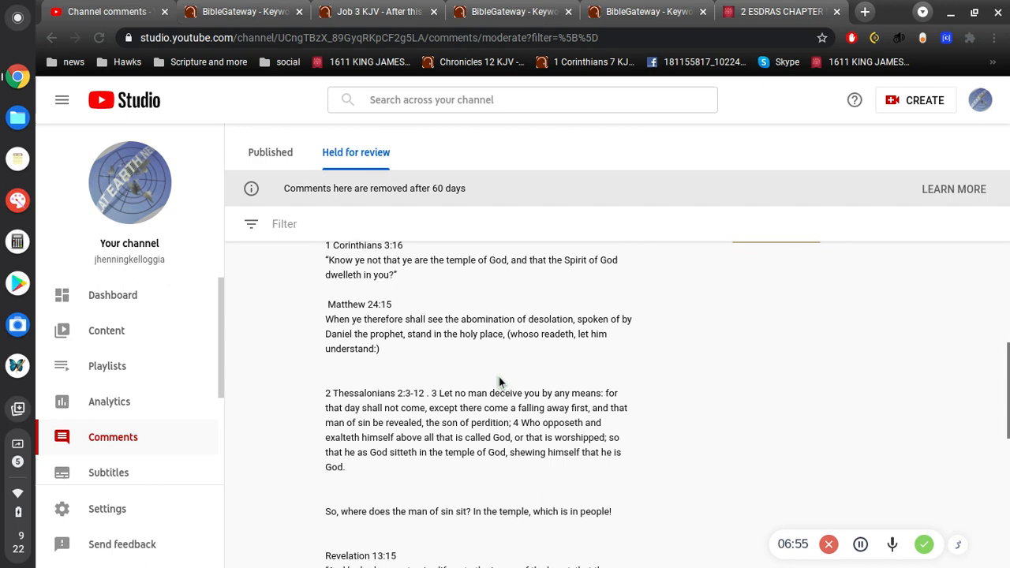
mouse_move(519, 354)
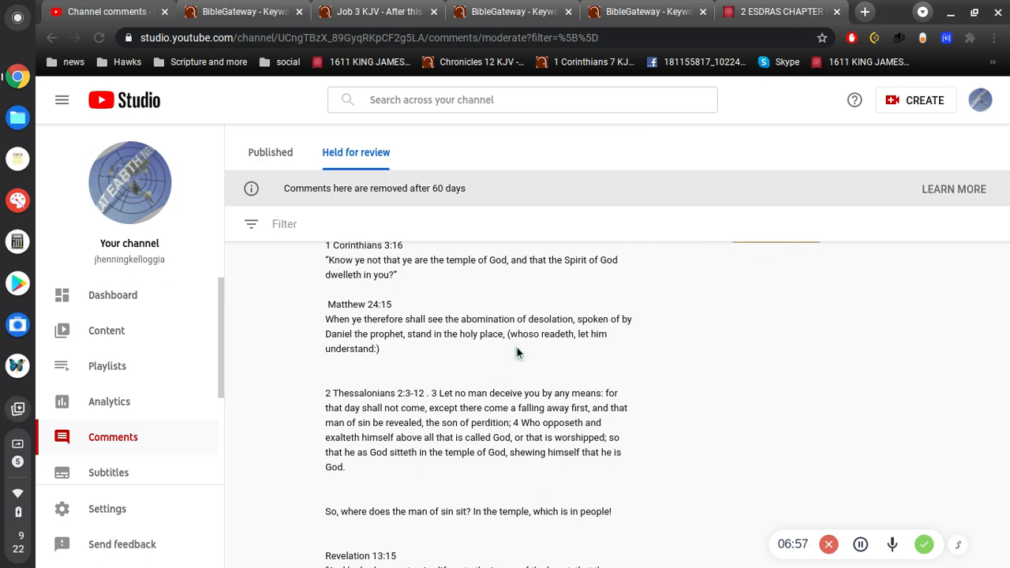
scroll(down, 3)
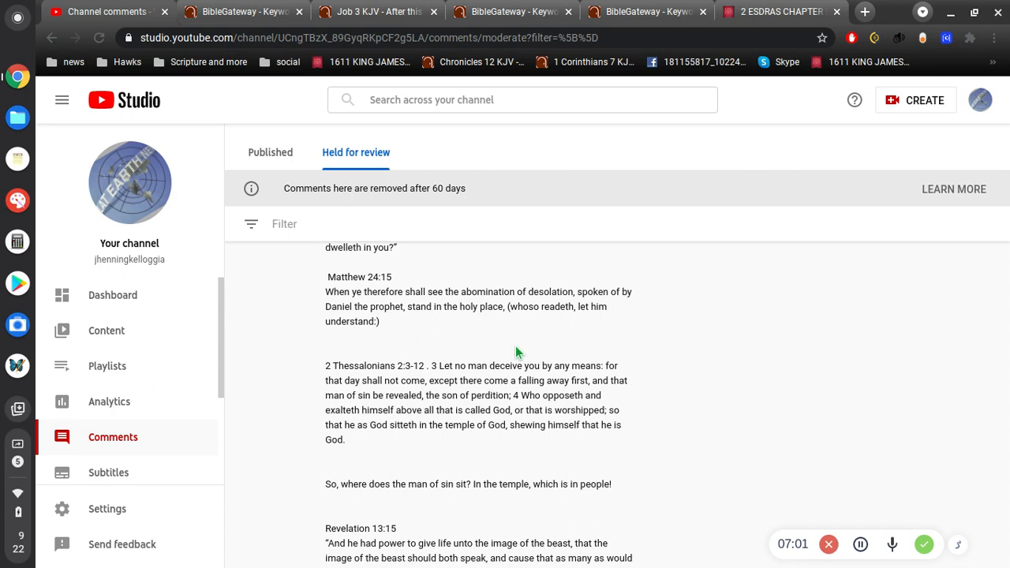
scroll(down, 3)
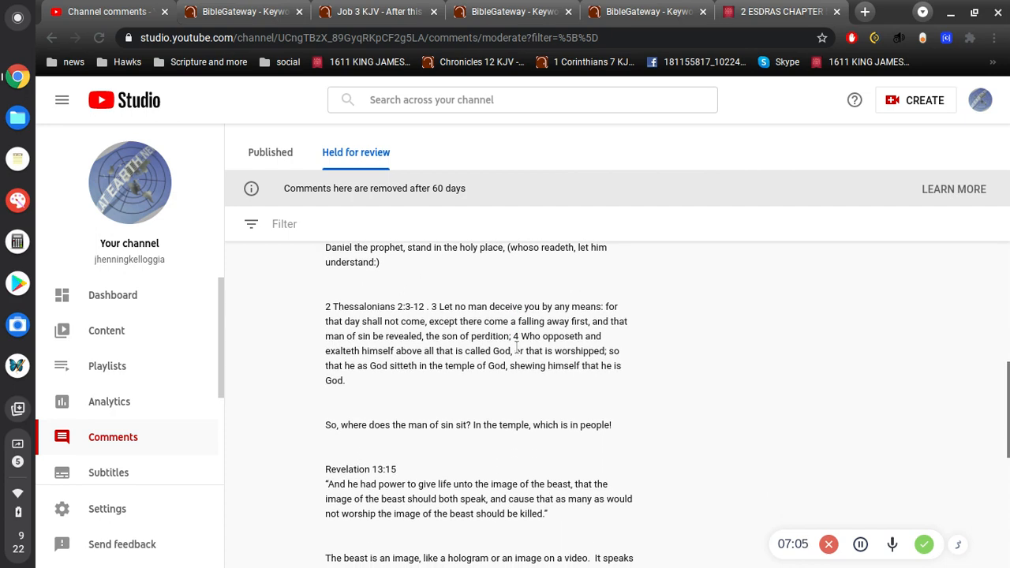
scroll(down, 3)
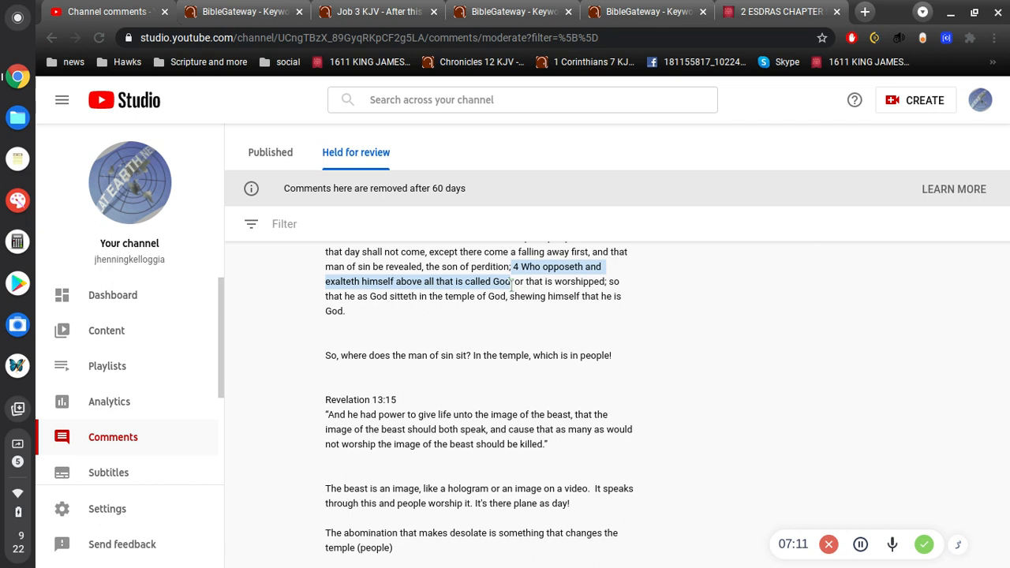
scroll(down, 3)
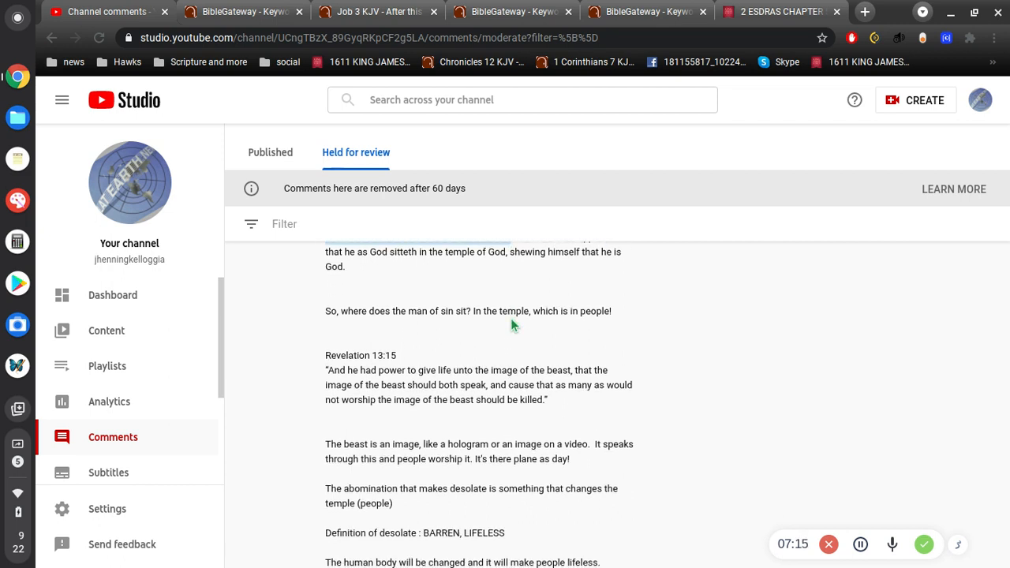
drag(511, 311, 612, 311)
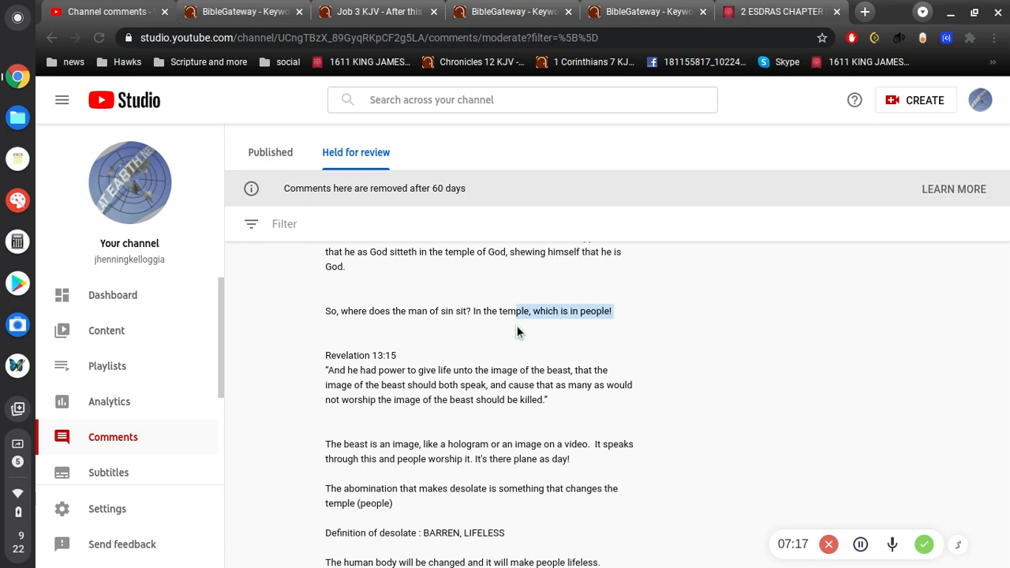
scroll(down, 3)
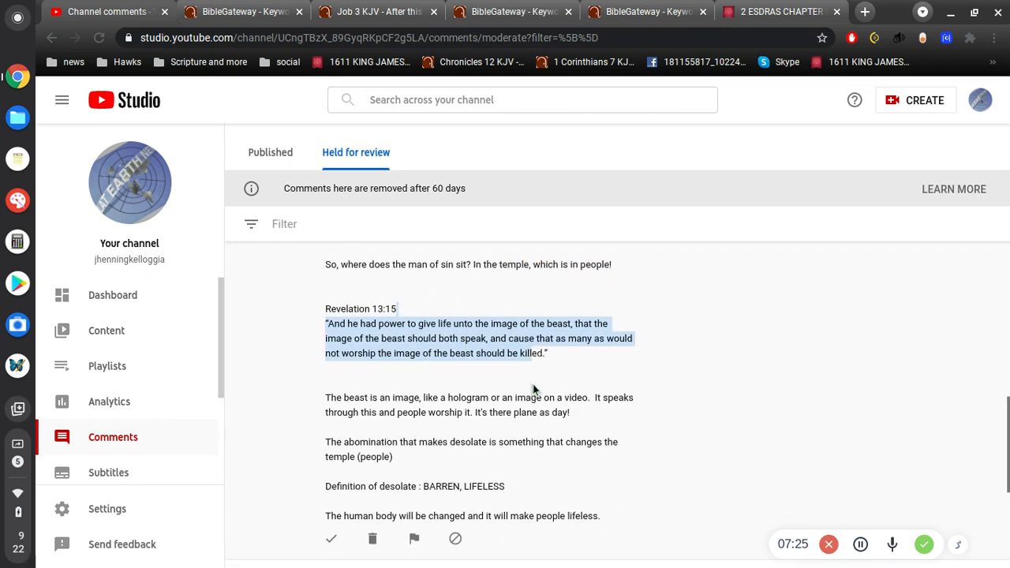
mouse_move(571, 354)
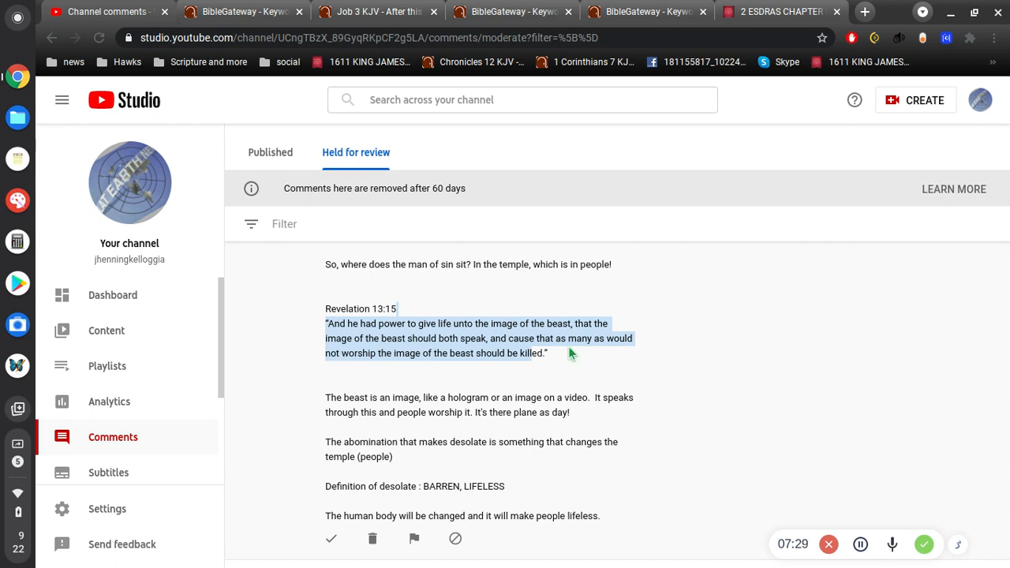
Scroll to the comment's closing line about lifeless bodies, revealing the next held comment
scroll(down, 3)
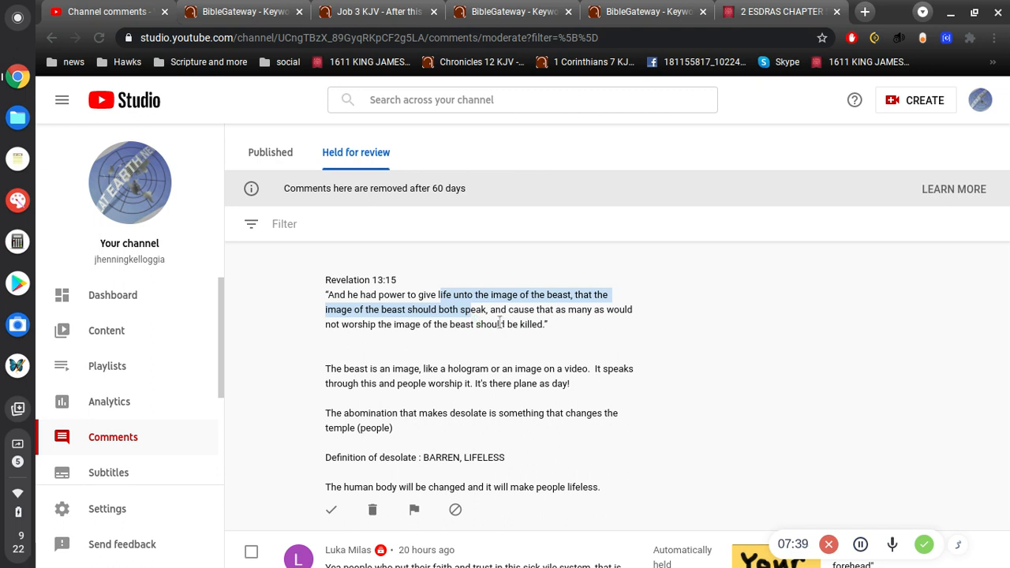
mouse_move(559, 331)
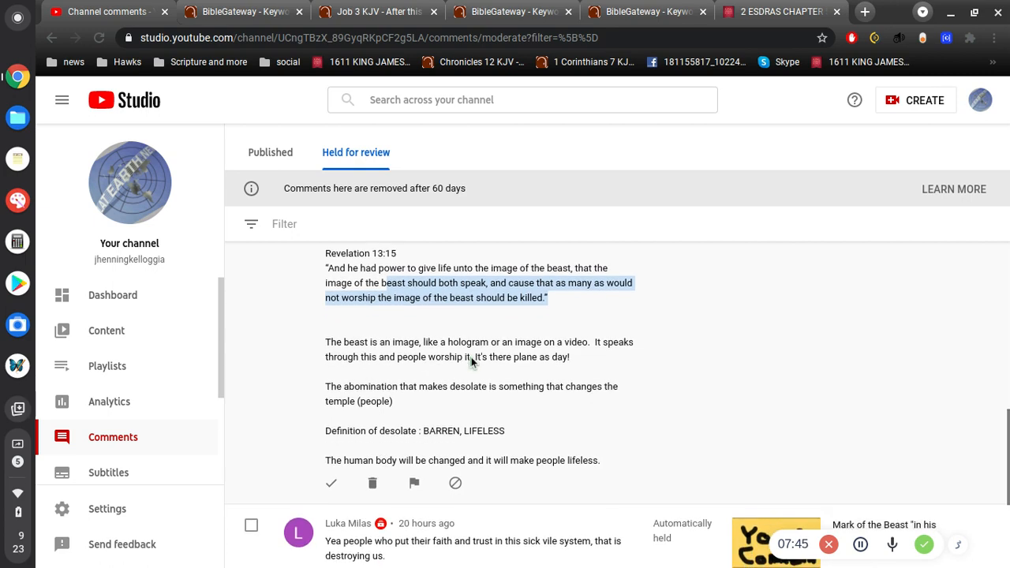
scroll(down, 3)
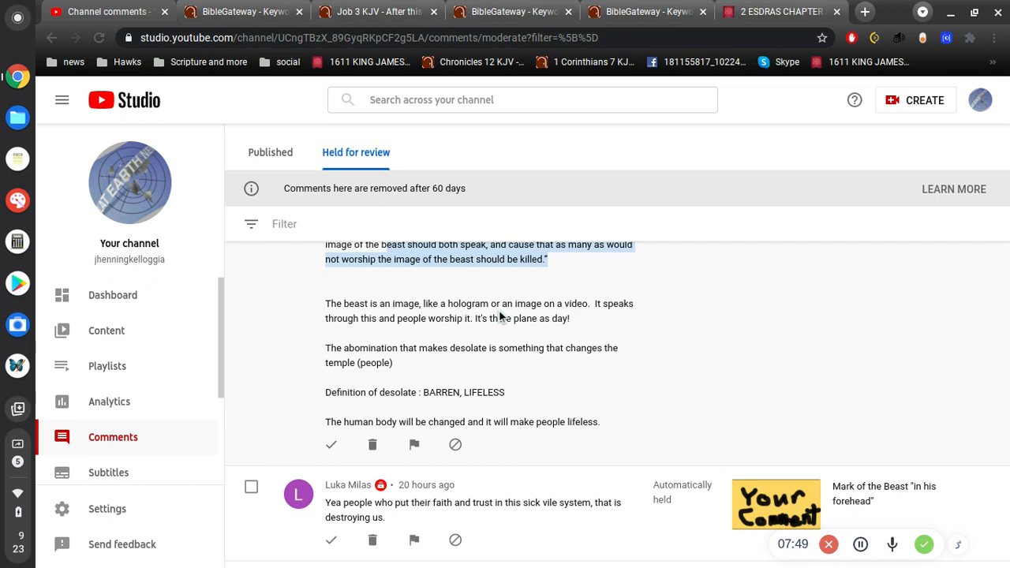
mouse_move(526, 292)
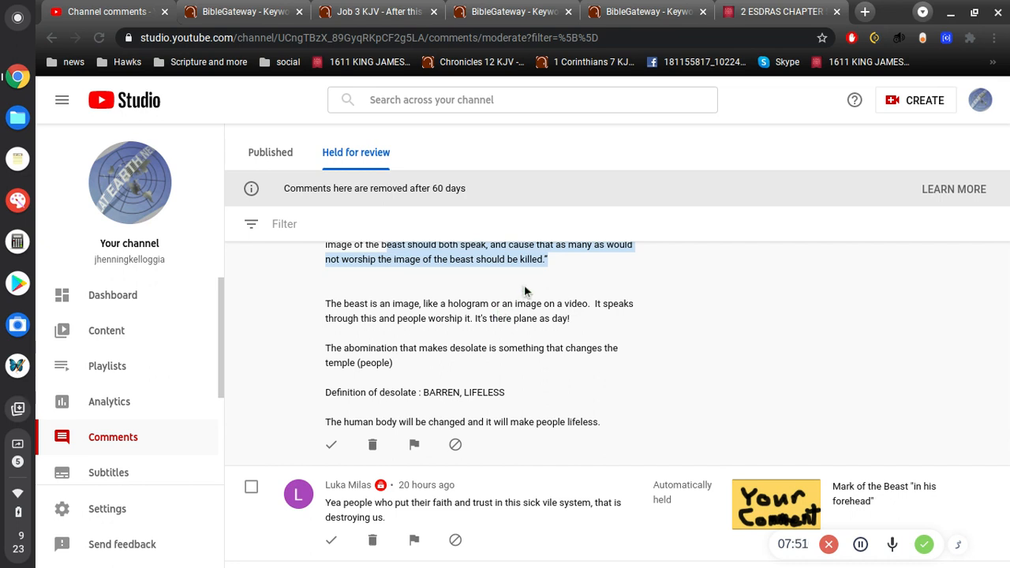